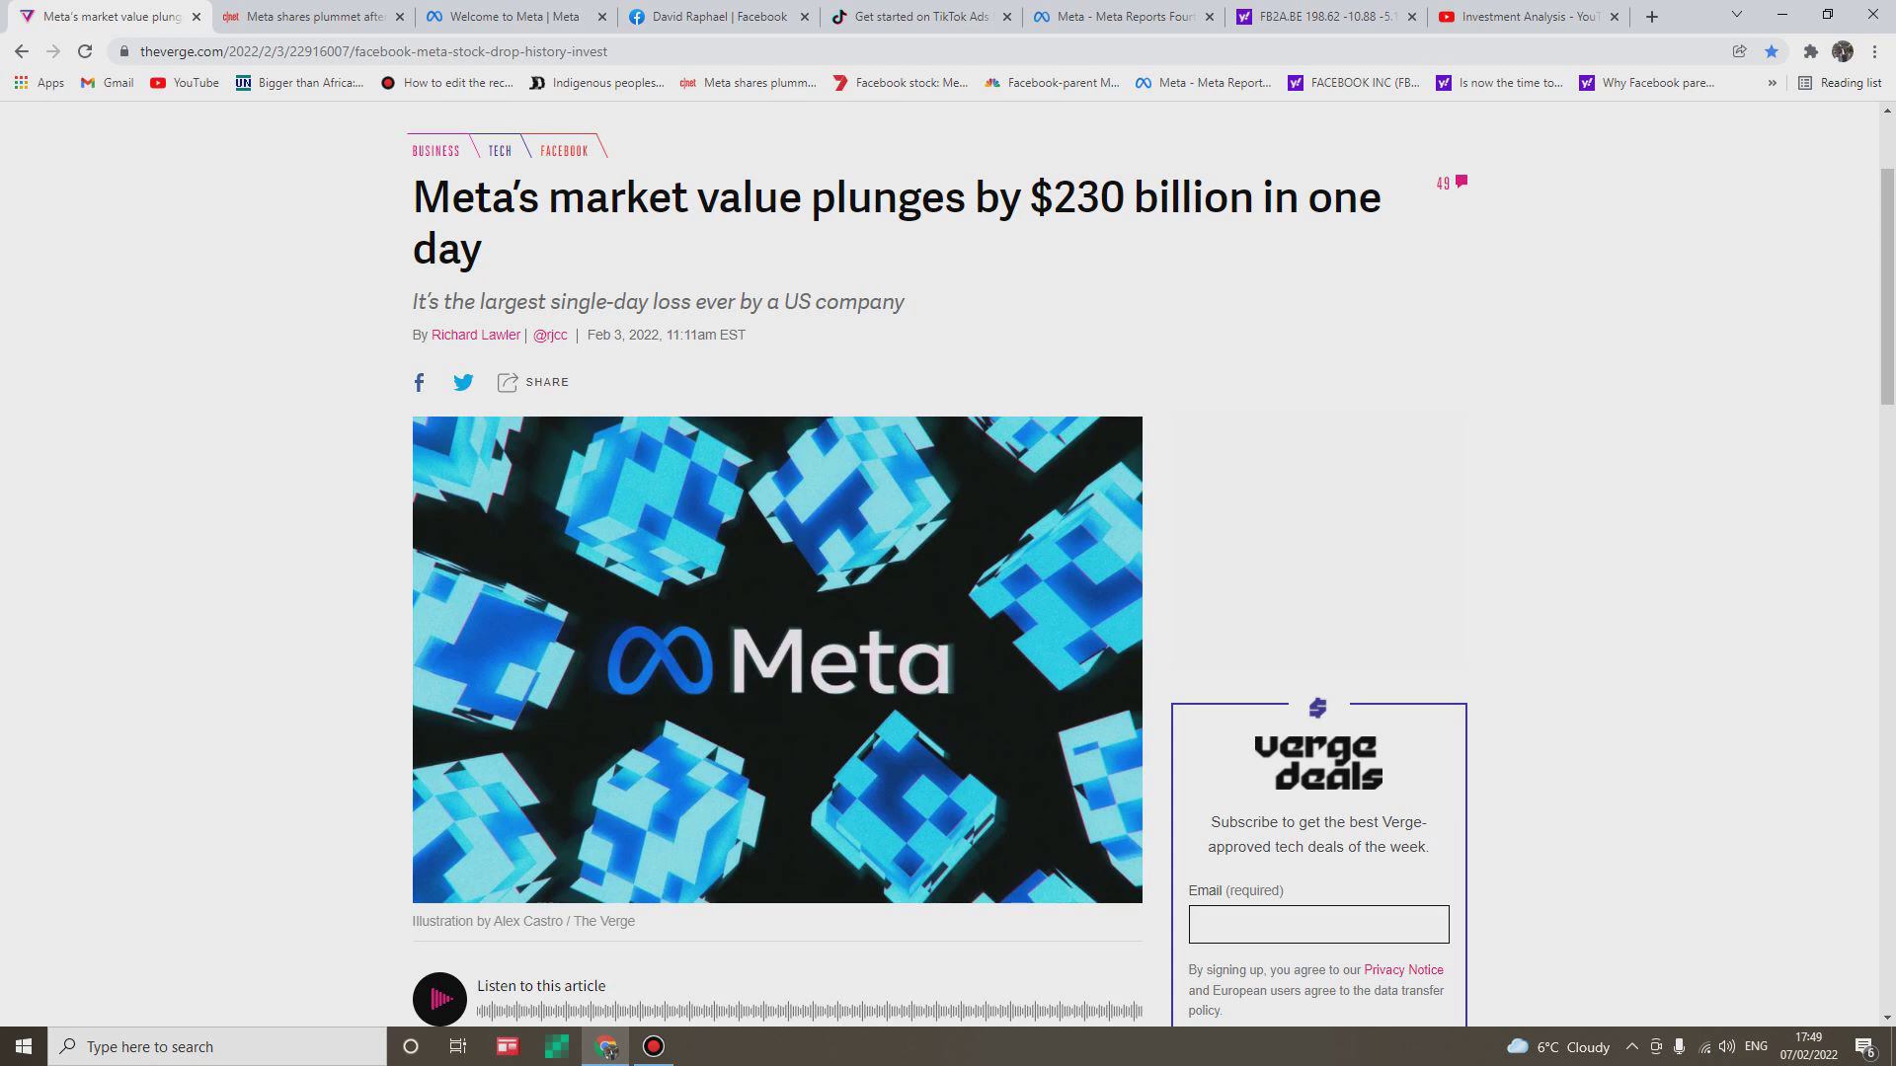
Show the Investment Analysis channel's uploaded videos on YouTube.
left_click(1527, 15)
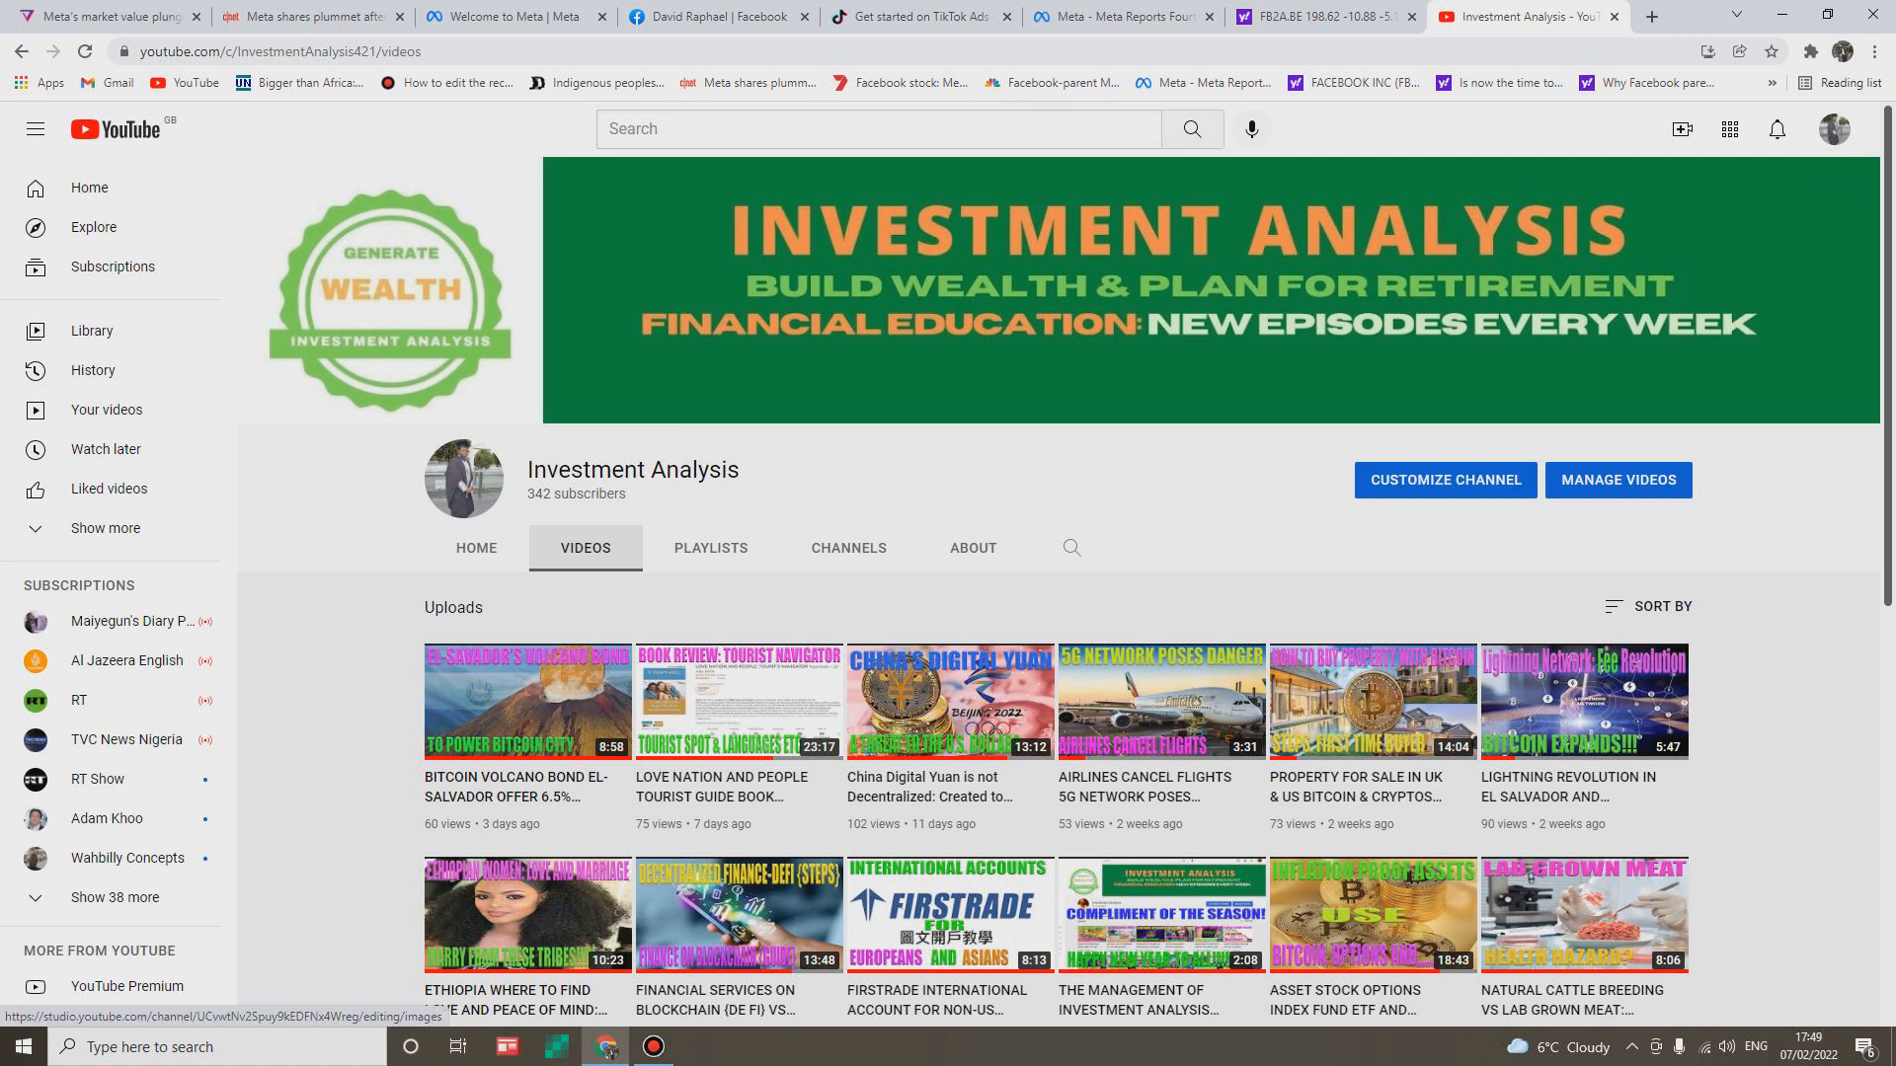
Read the CNET Meta article down to the $85.24 share fall and $240 billion loss.
left_click(308, 15)
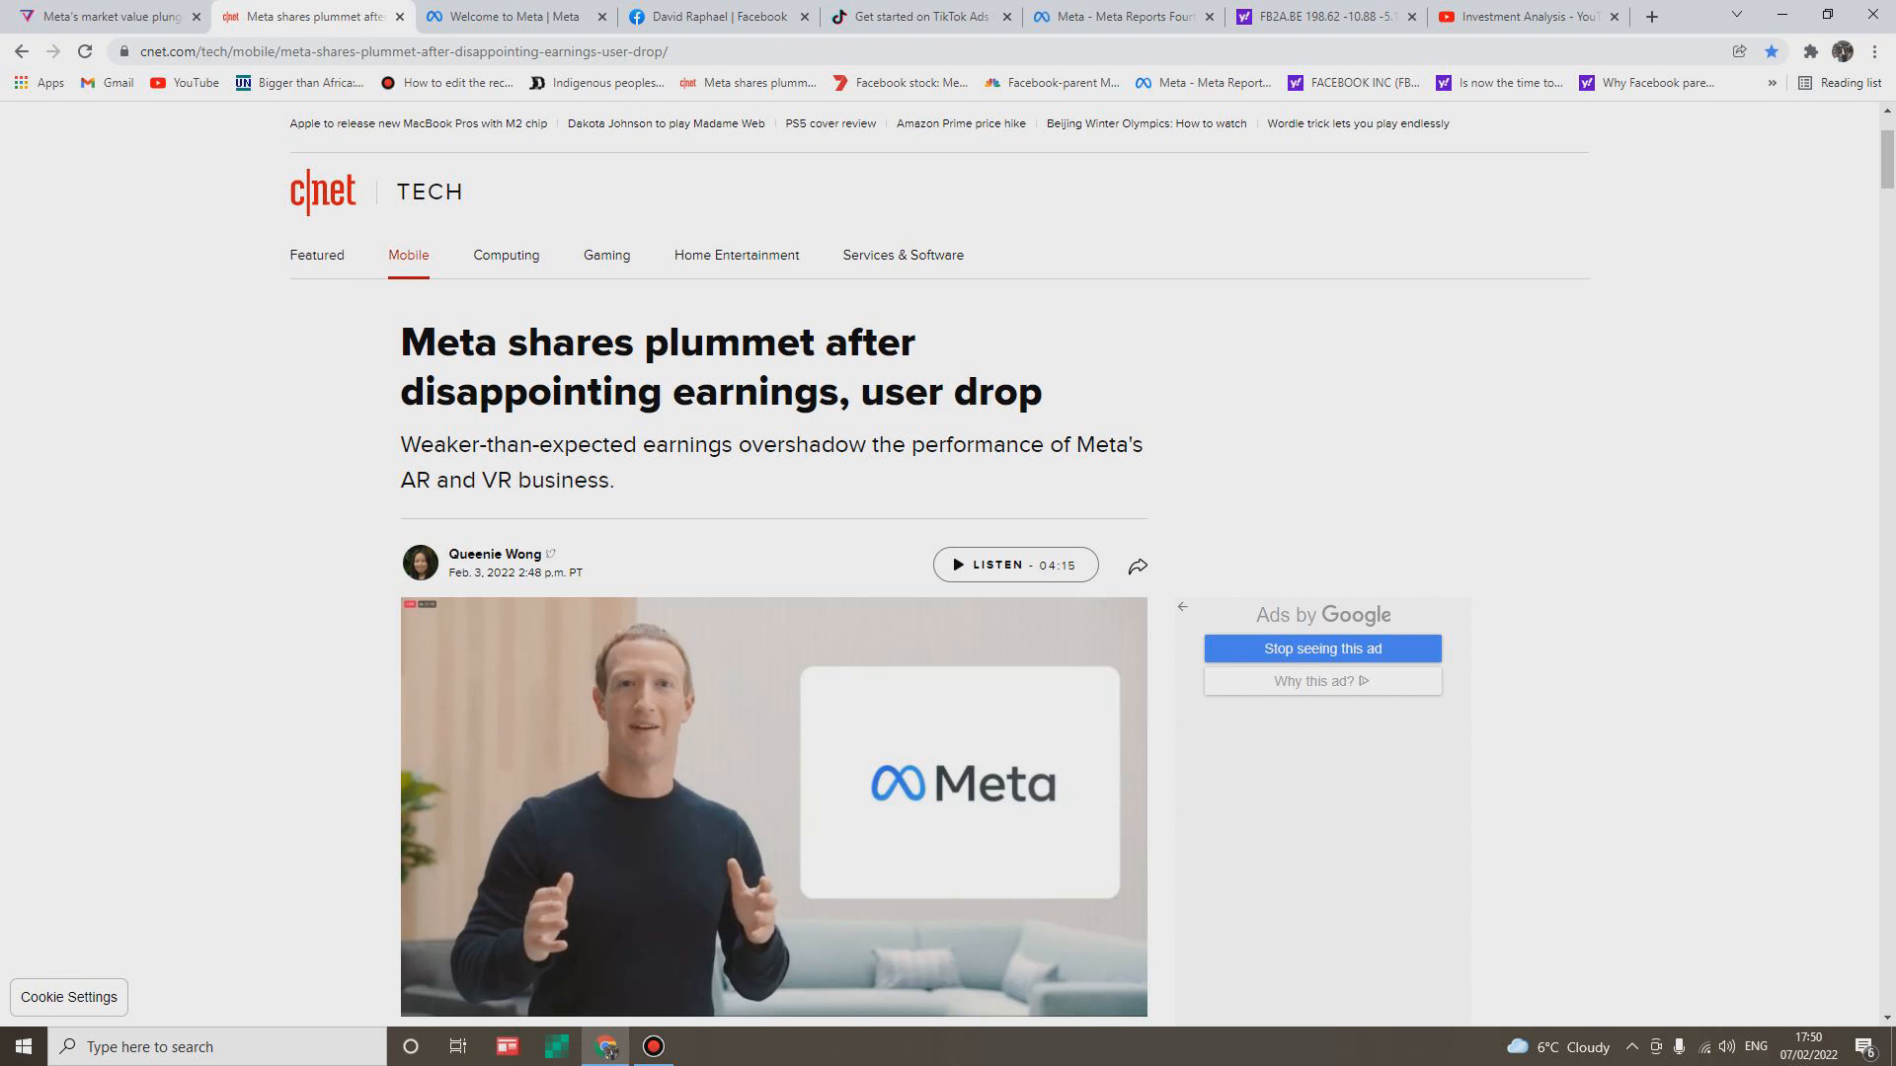
scroll("down", 3)
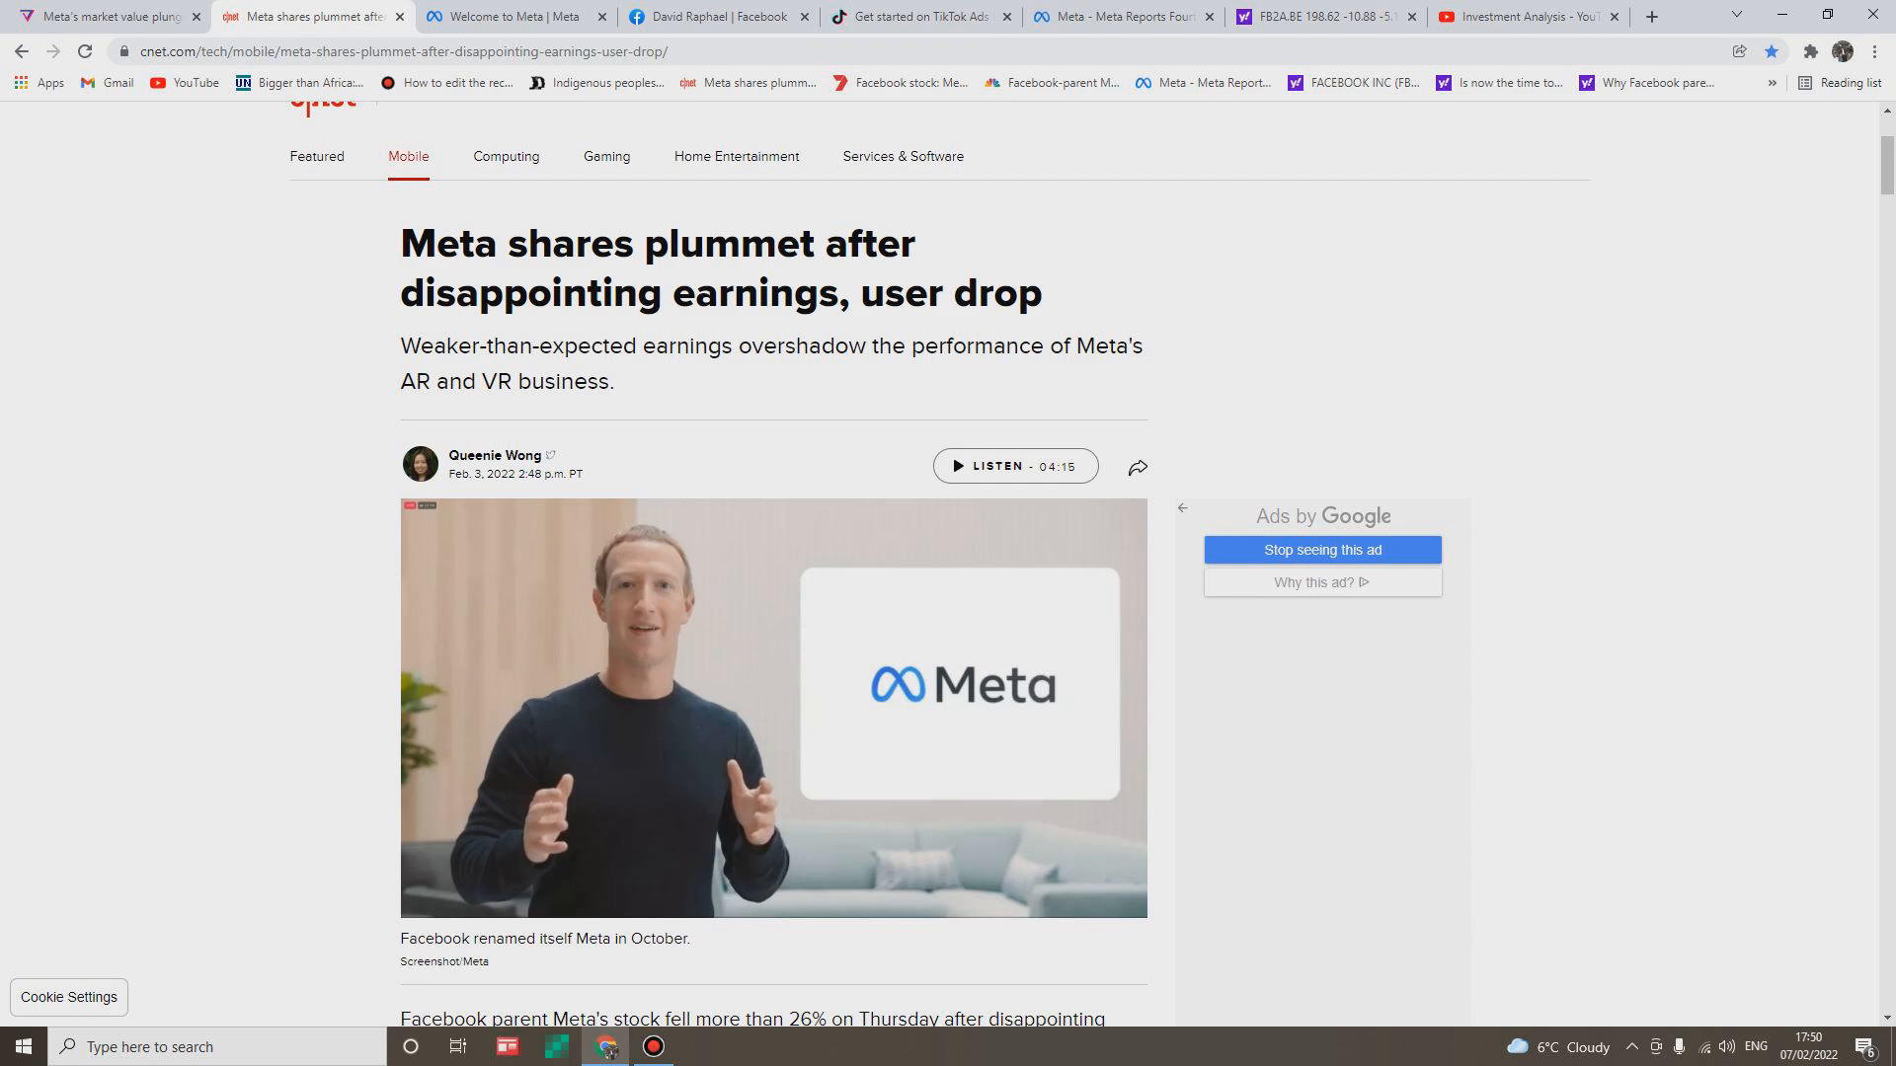
scroll("down", 3)
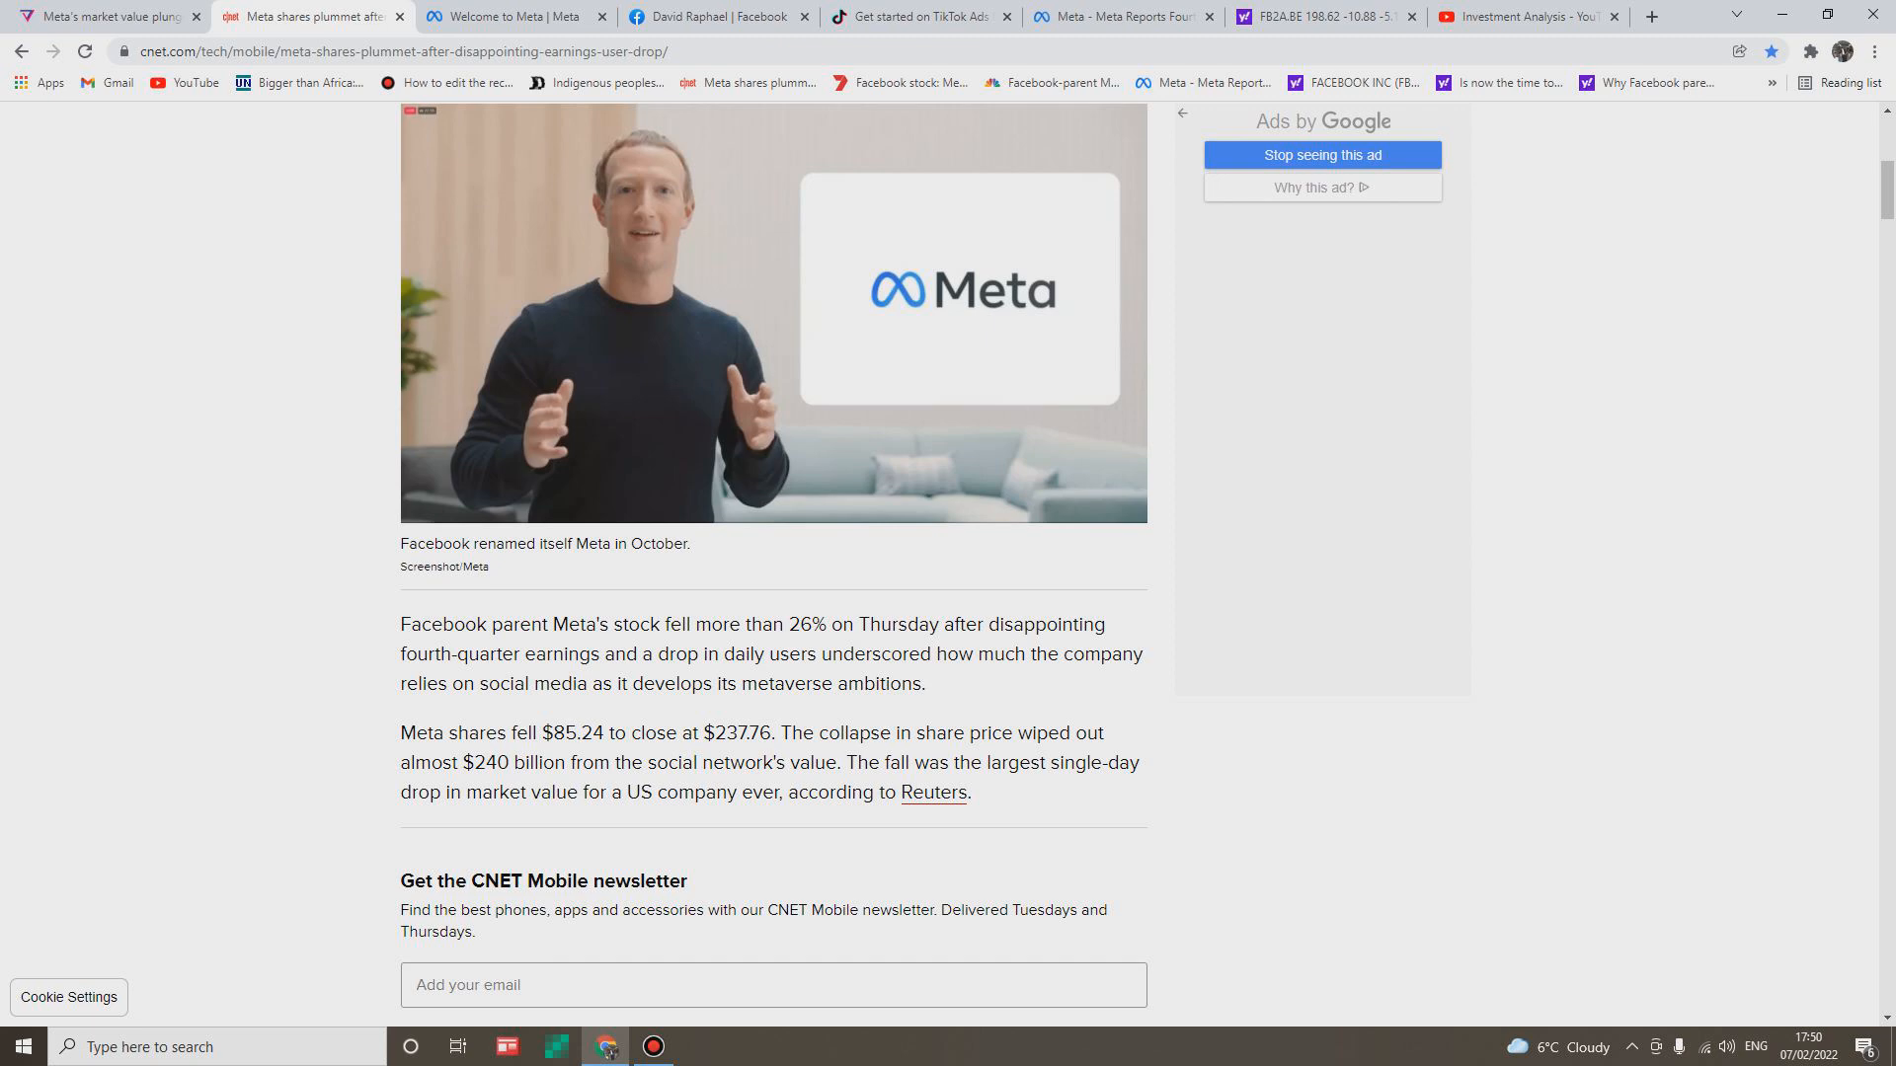
Scroll to the fourth-quarter paragraph on $33.7 billion revenue and fewer daily users.
scroll("down", 3)
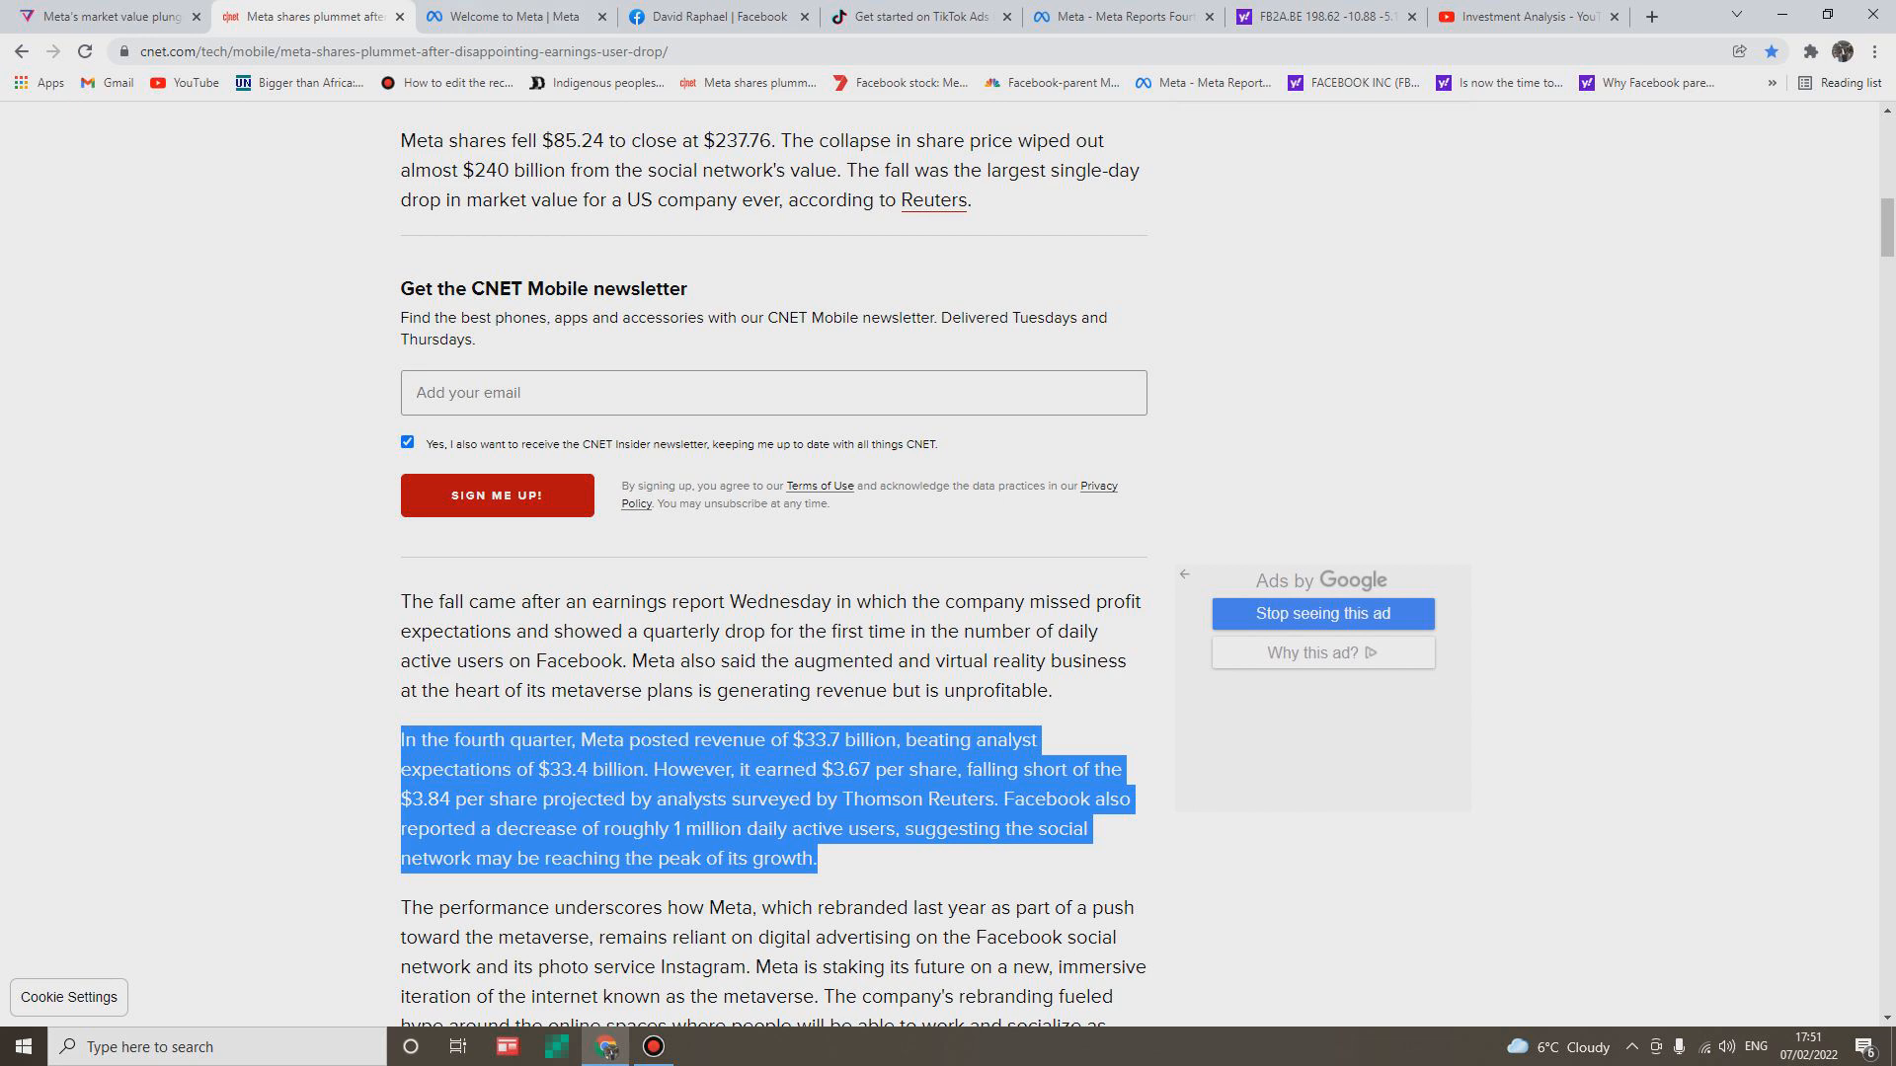
Show Meta's about.facebook.com homepage with the 'Connection is evolving' banner.
left_click(514, 16)
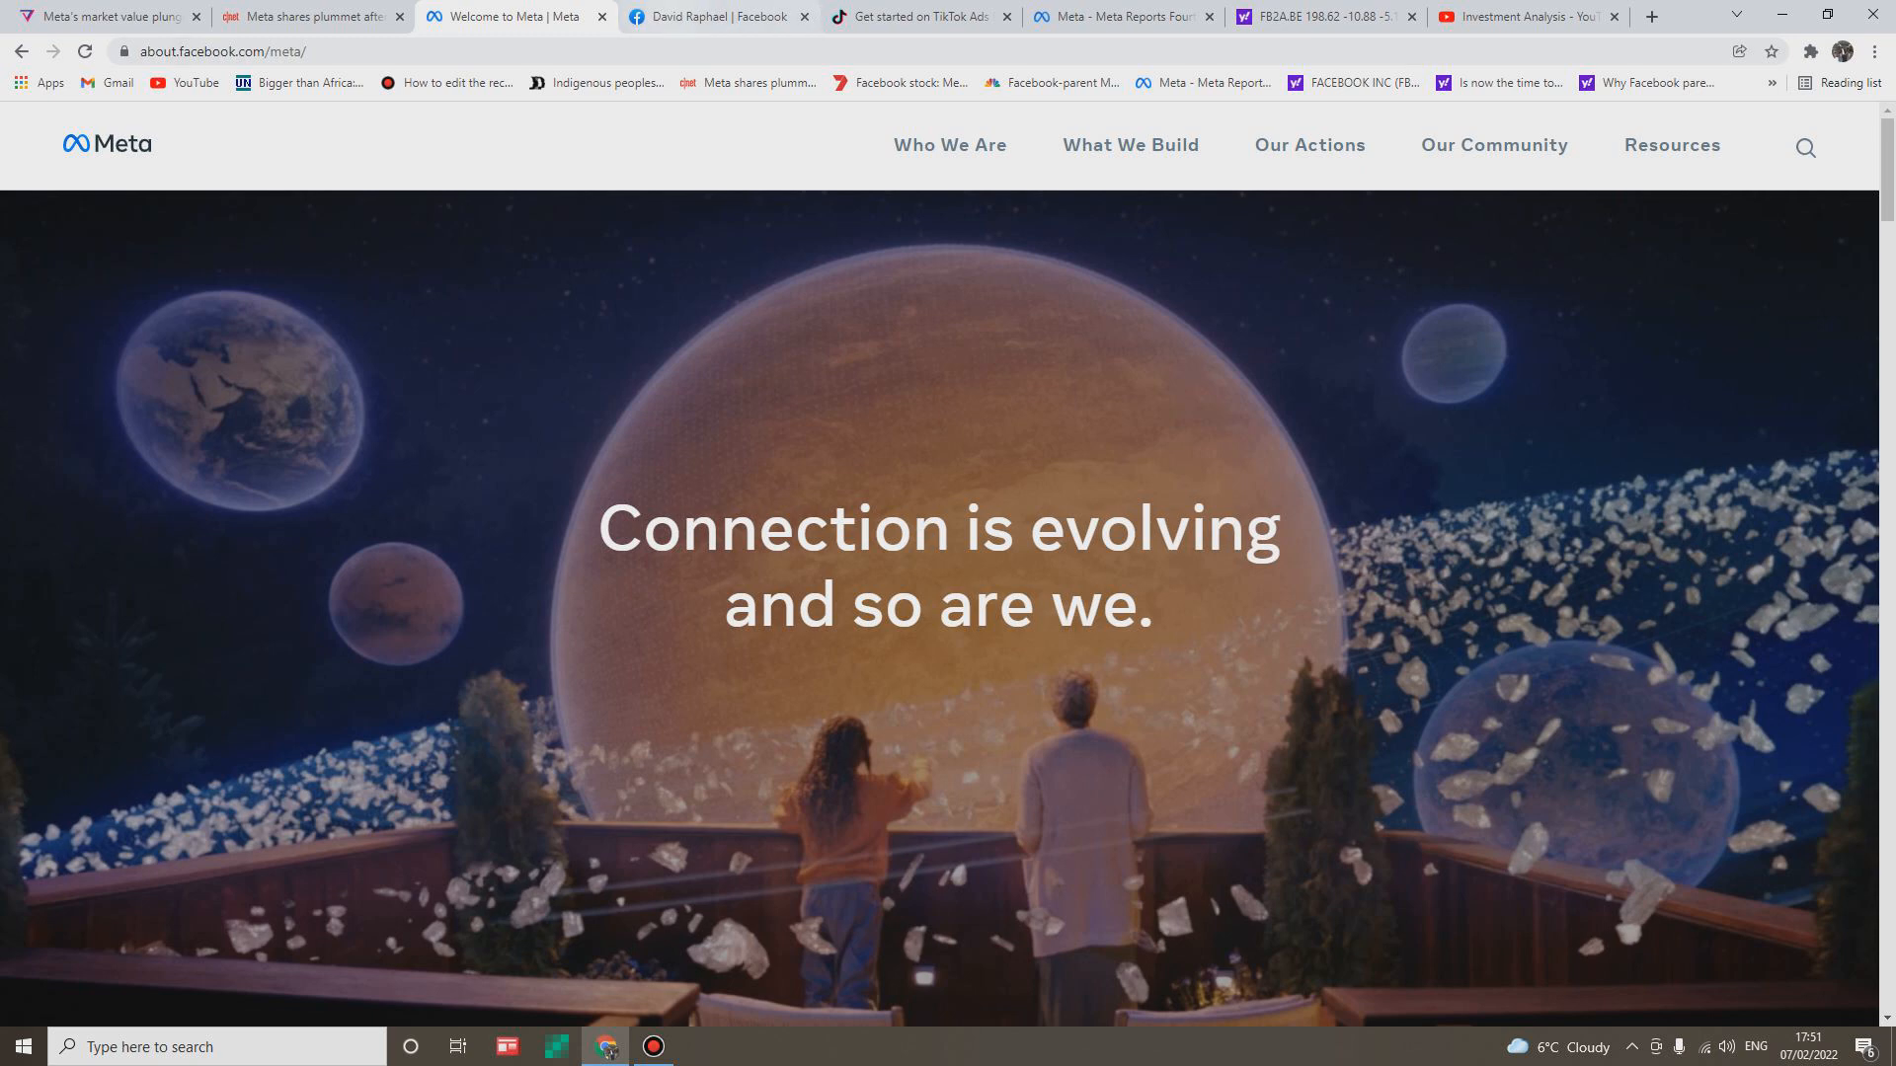
Show the Facebook profile page with the beach cover photo.
left_click(716, 16)
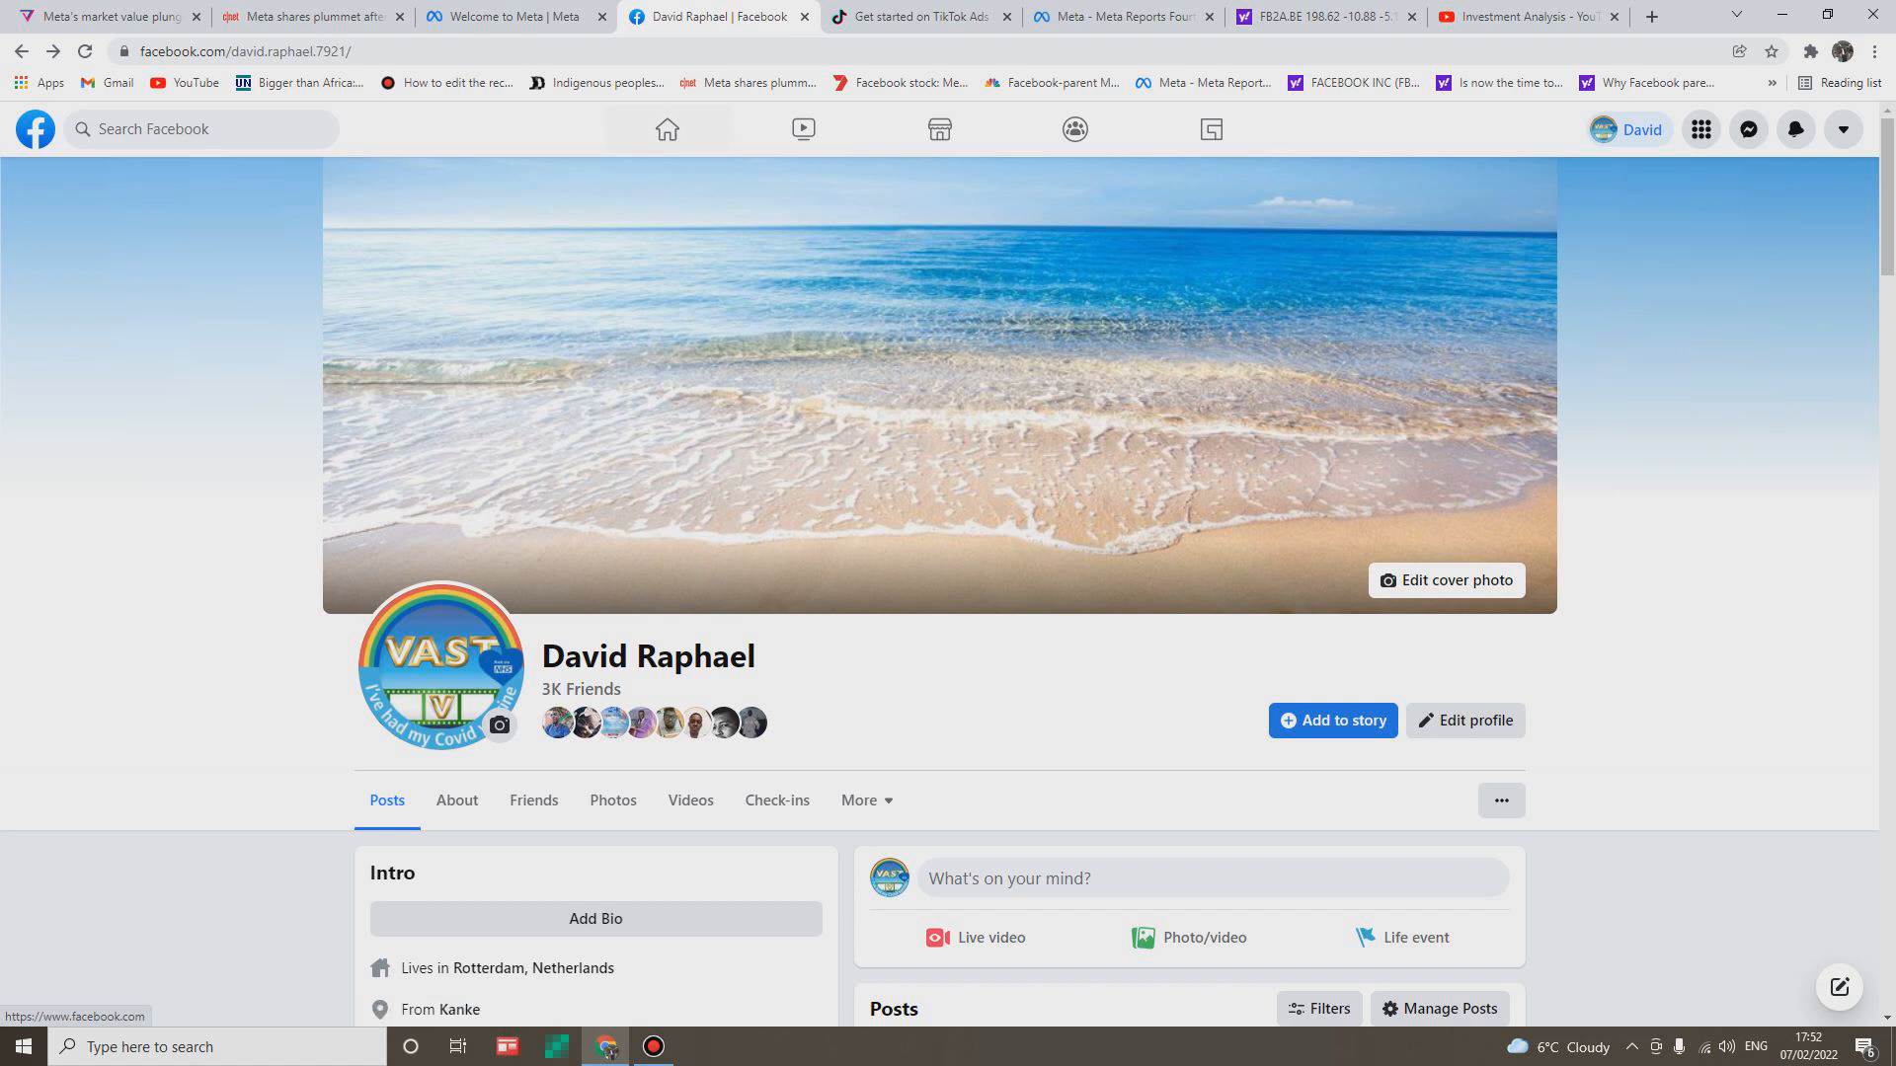
Show TikTok for Business's 'Go Full TikTok with Ads Manager' page.
left_click(920, 16)
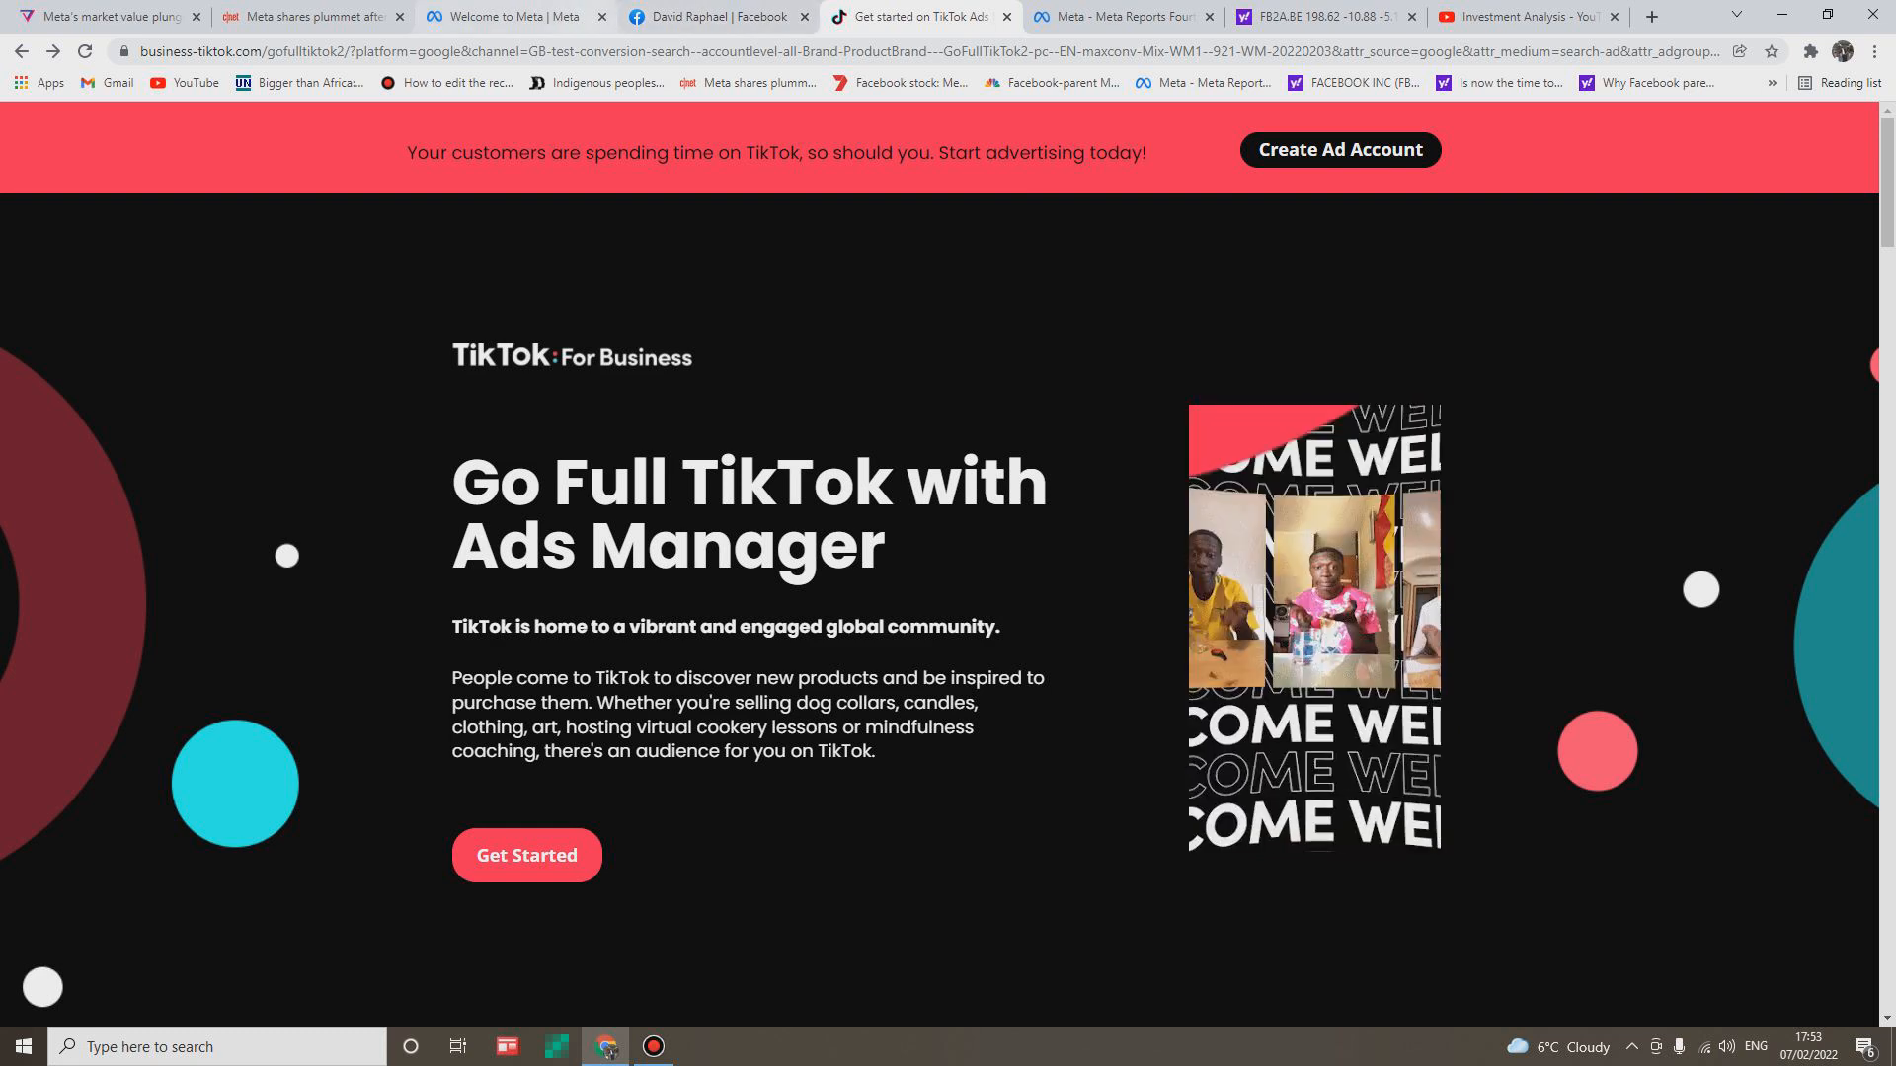
Return to Meta's homepage and scroll slightly toward the Meta logo section.
left_click(508, 15)
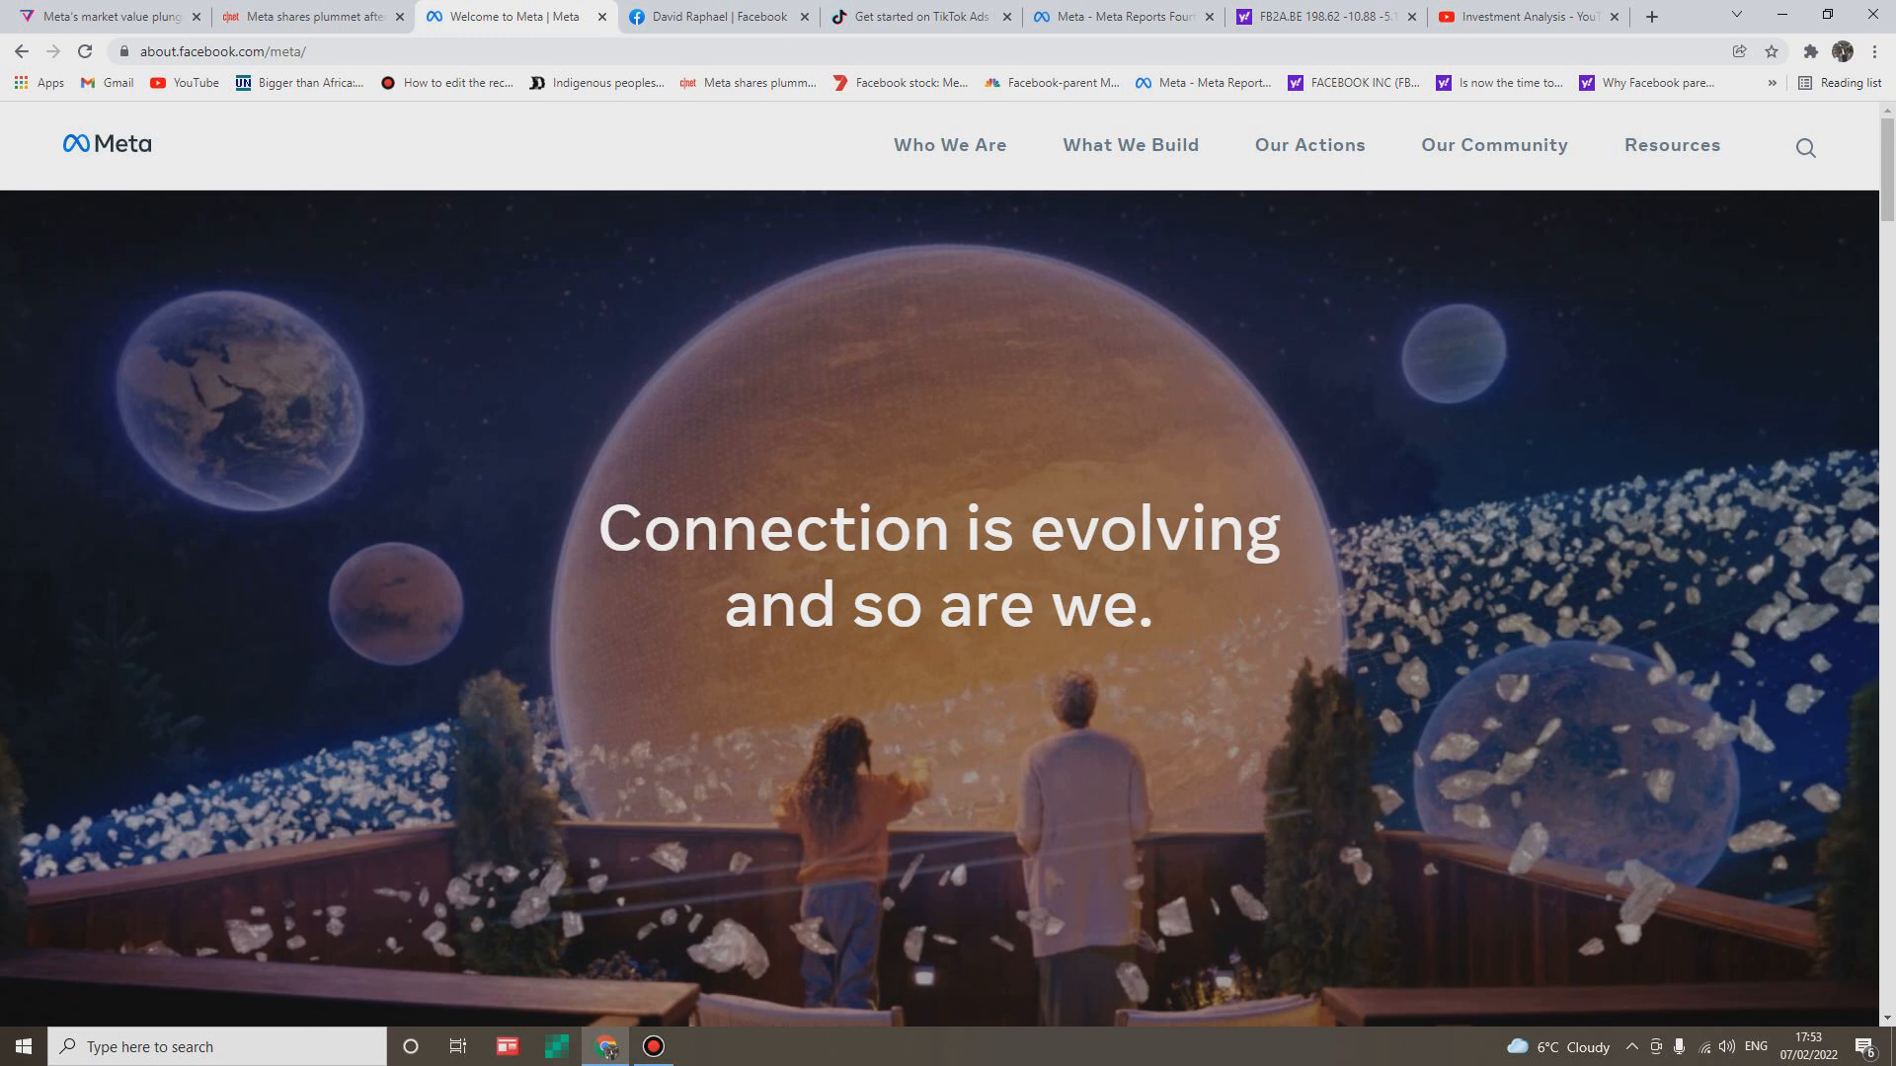
scroll("down", 3)
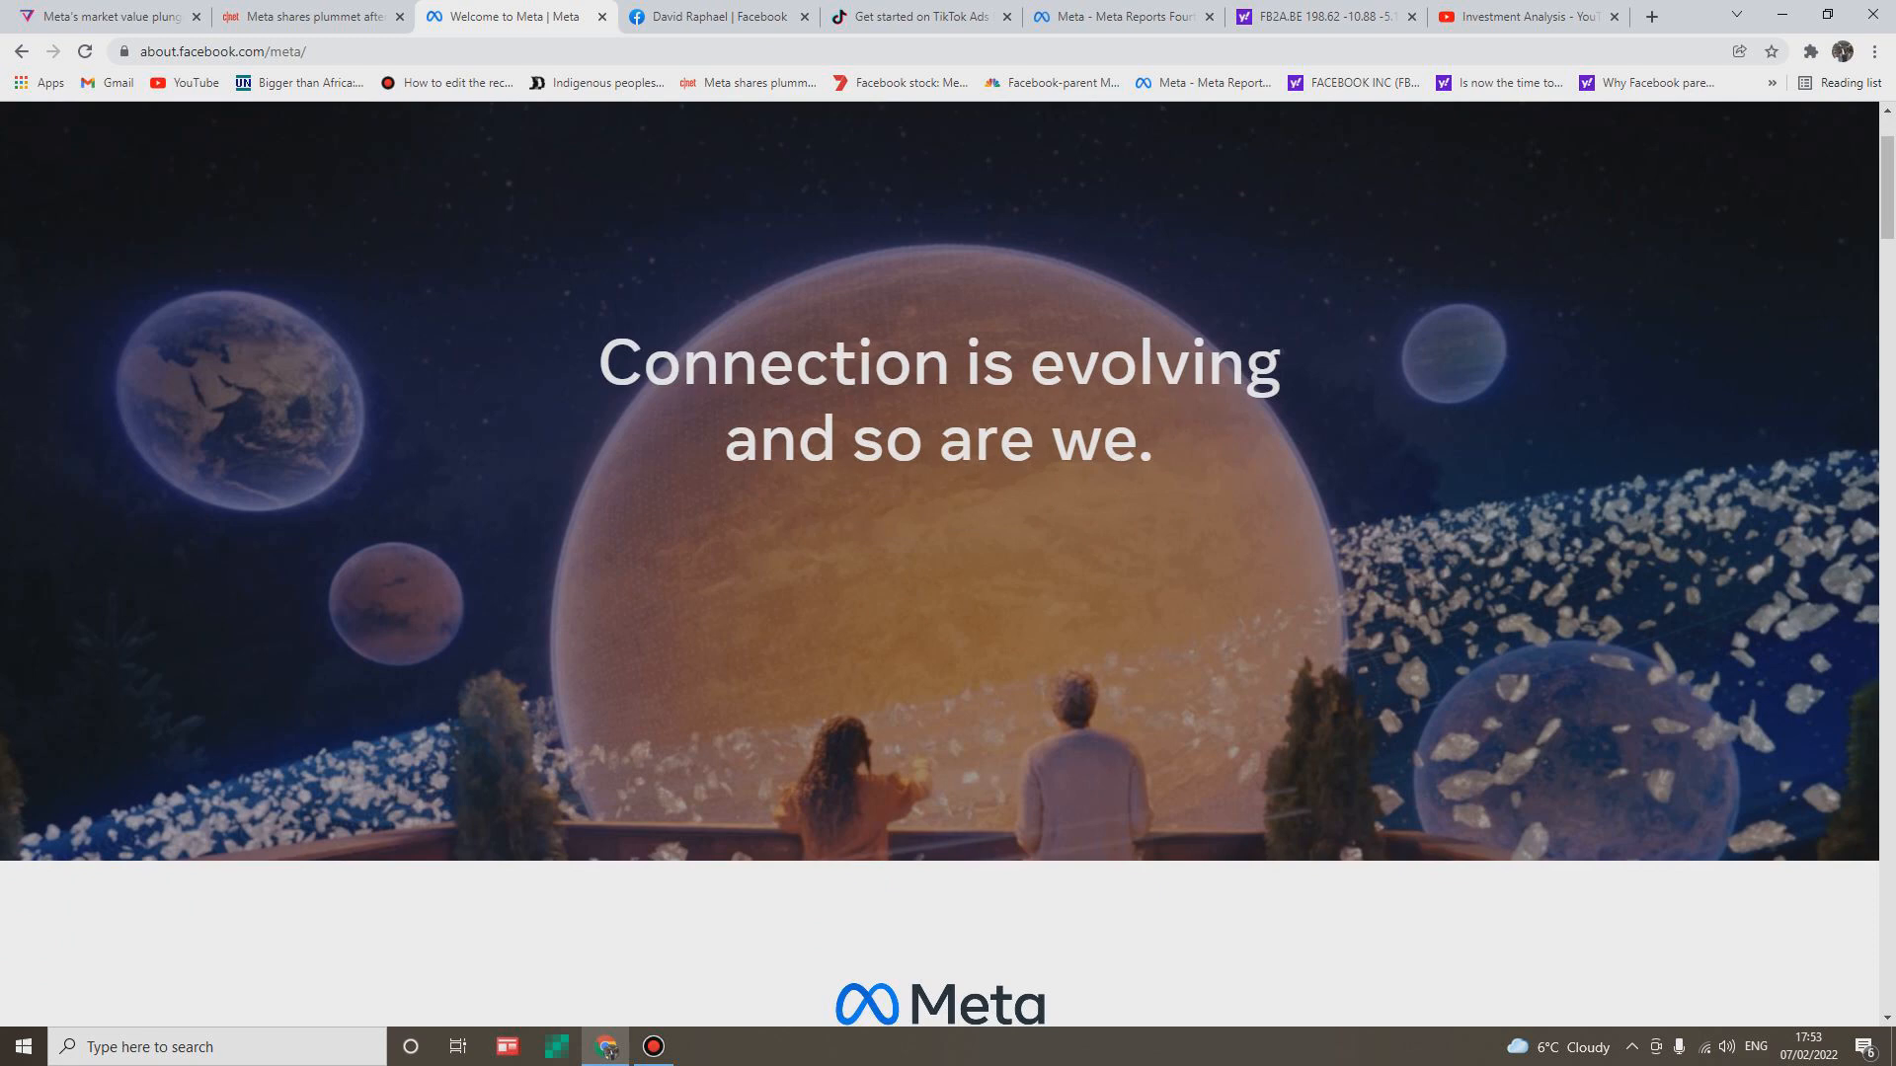
Scroll through Meta's metaverse, VR, AR and smart-glasses sections.
scroll("down", 3)
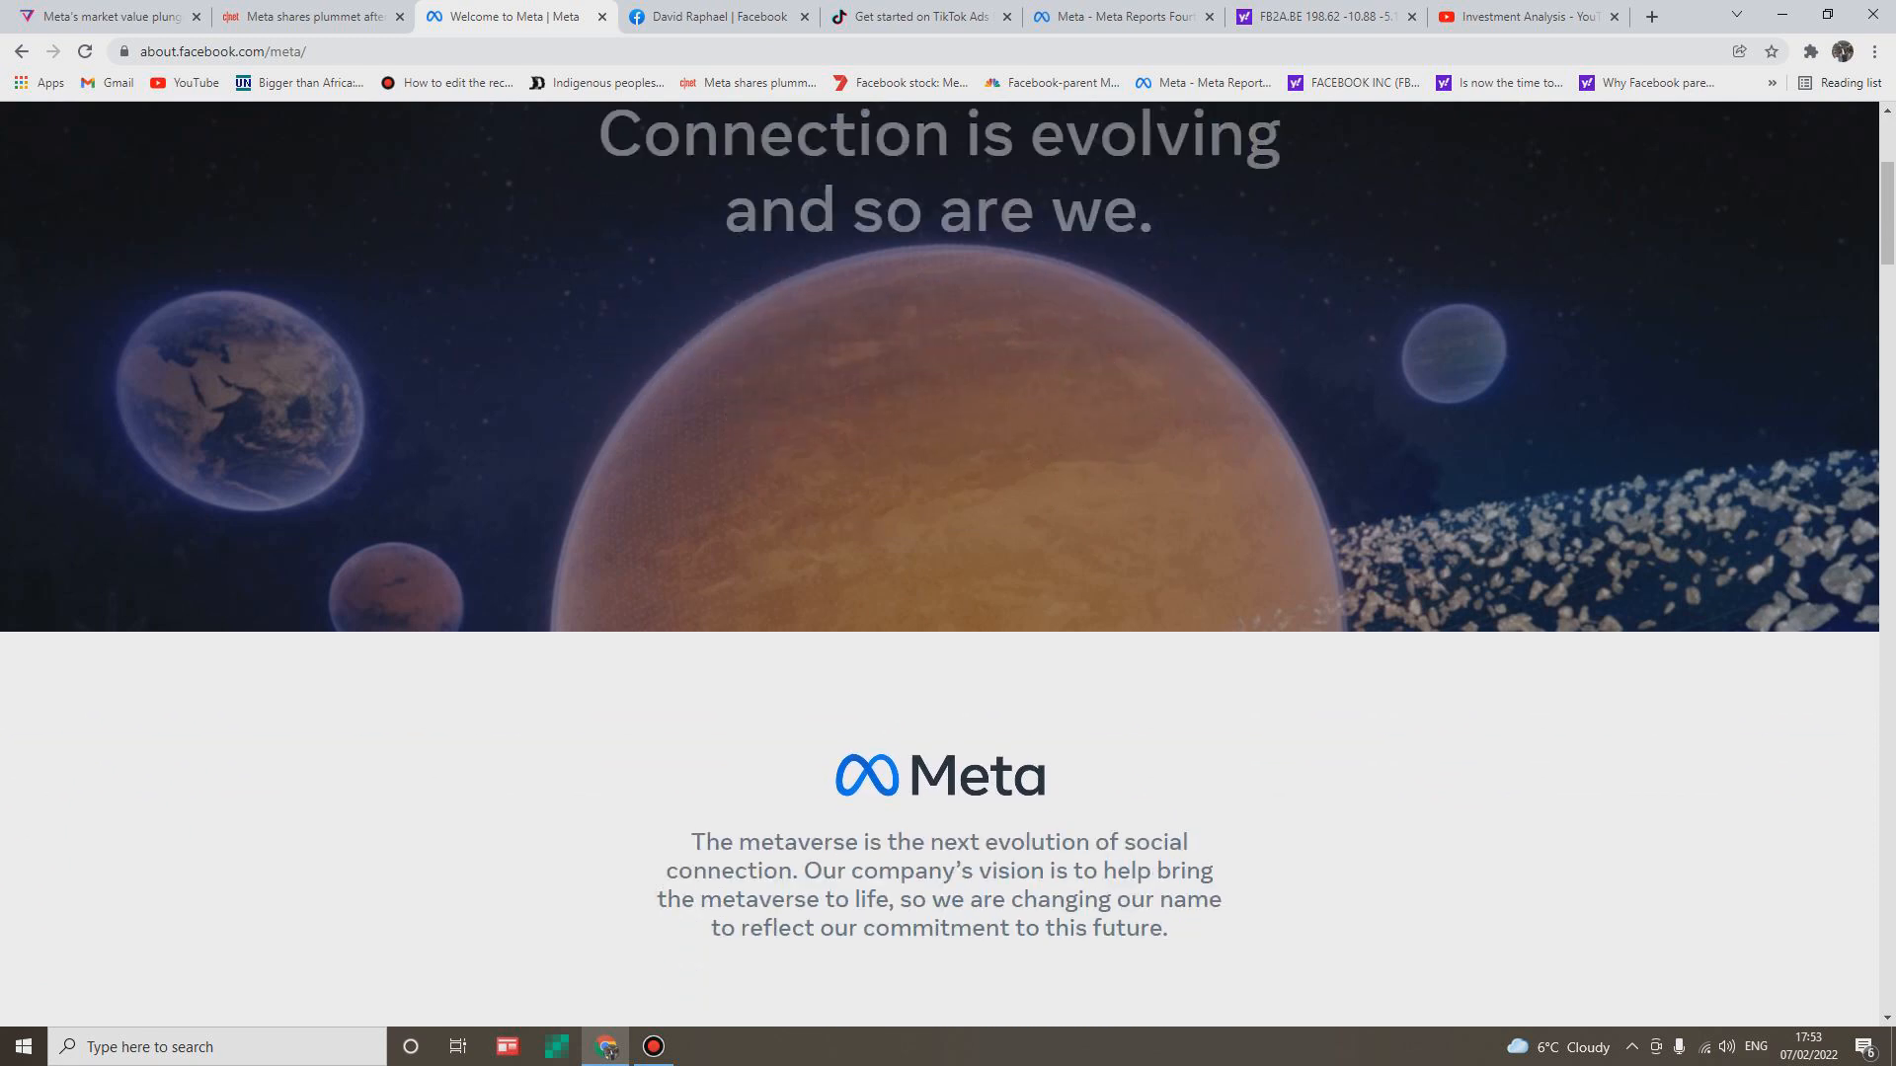
scroll("down", 3)
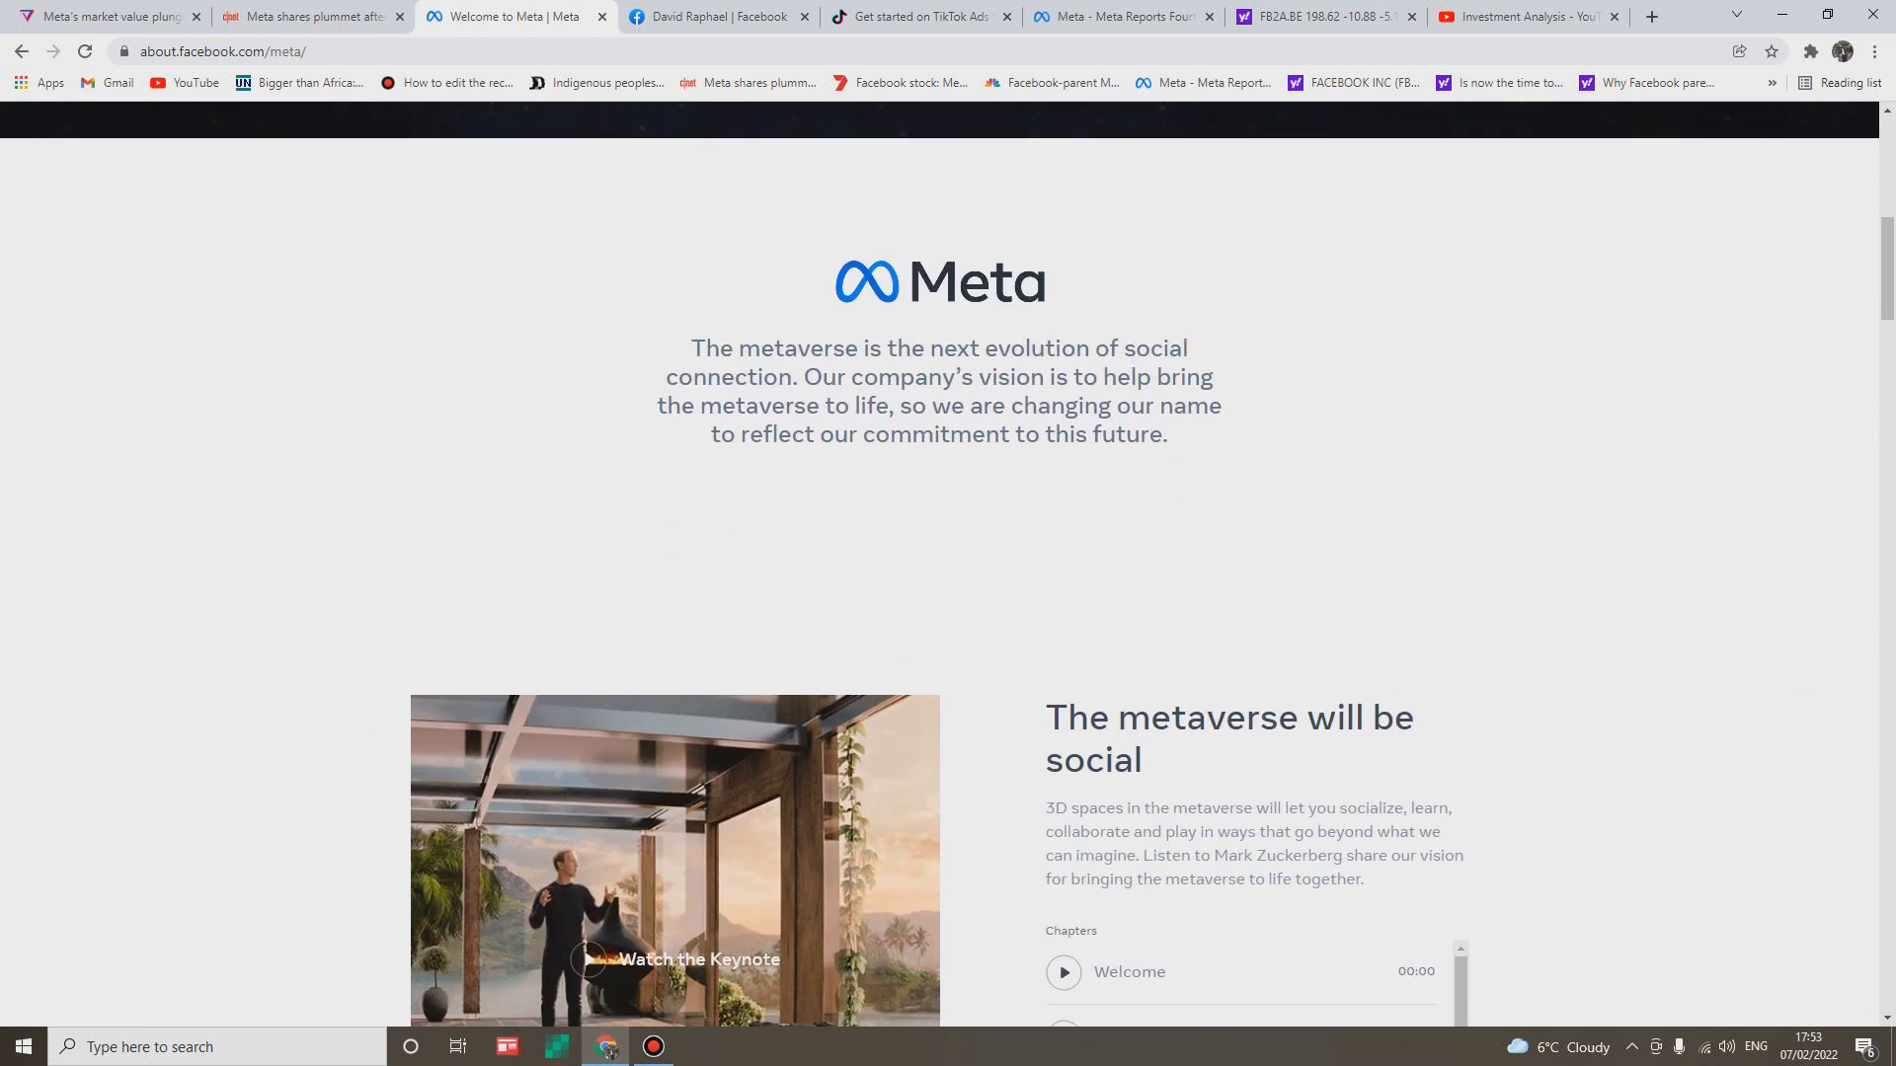
scroll("down", 3)
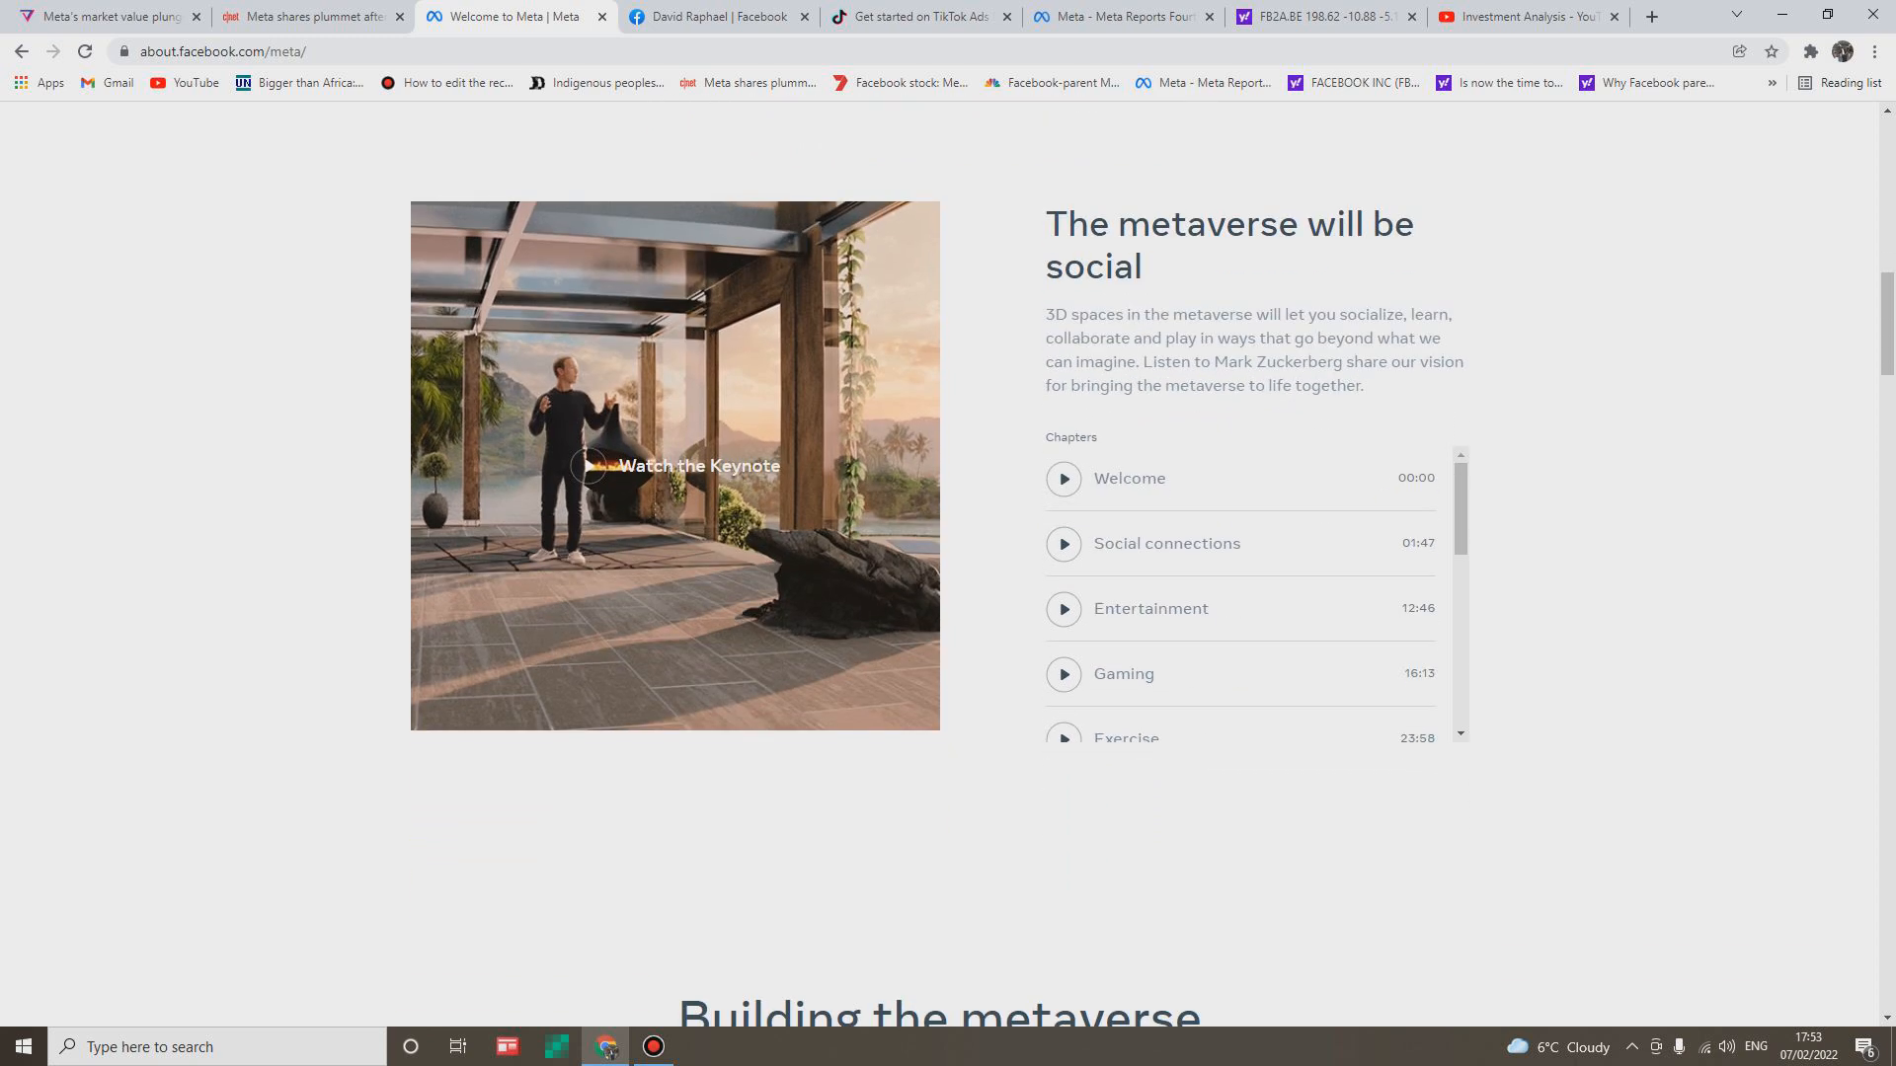
scroll("down", 3)
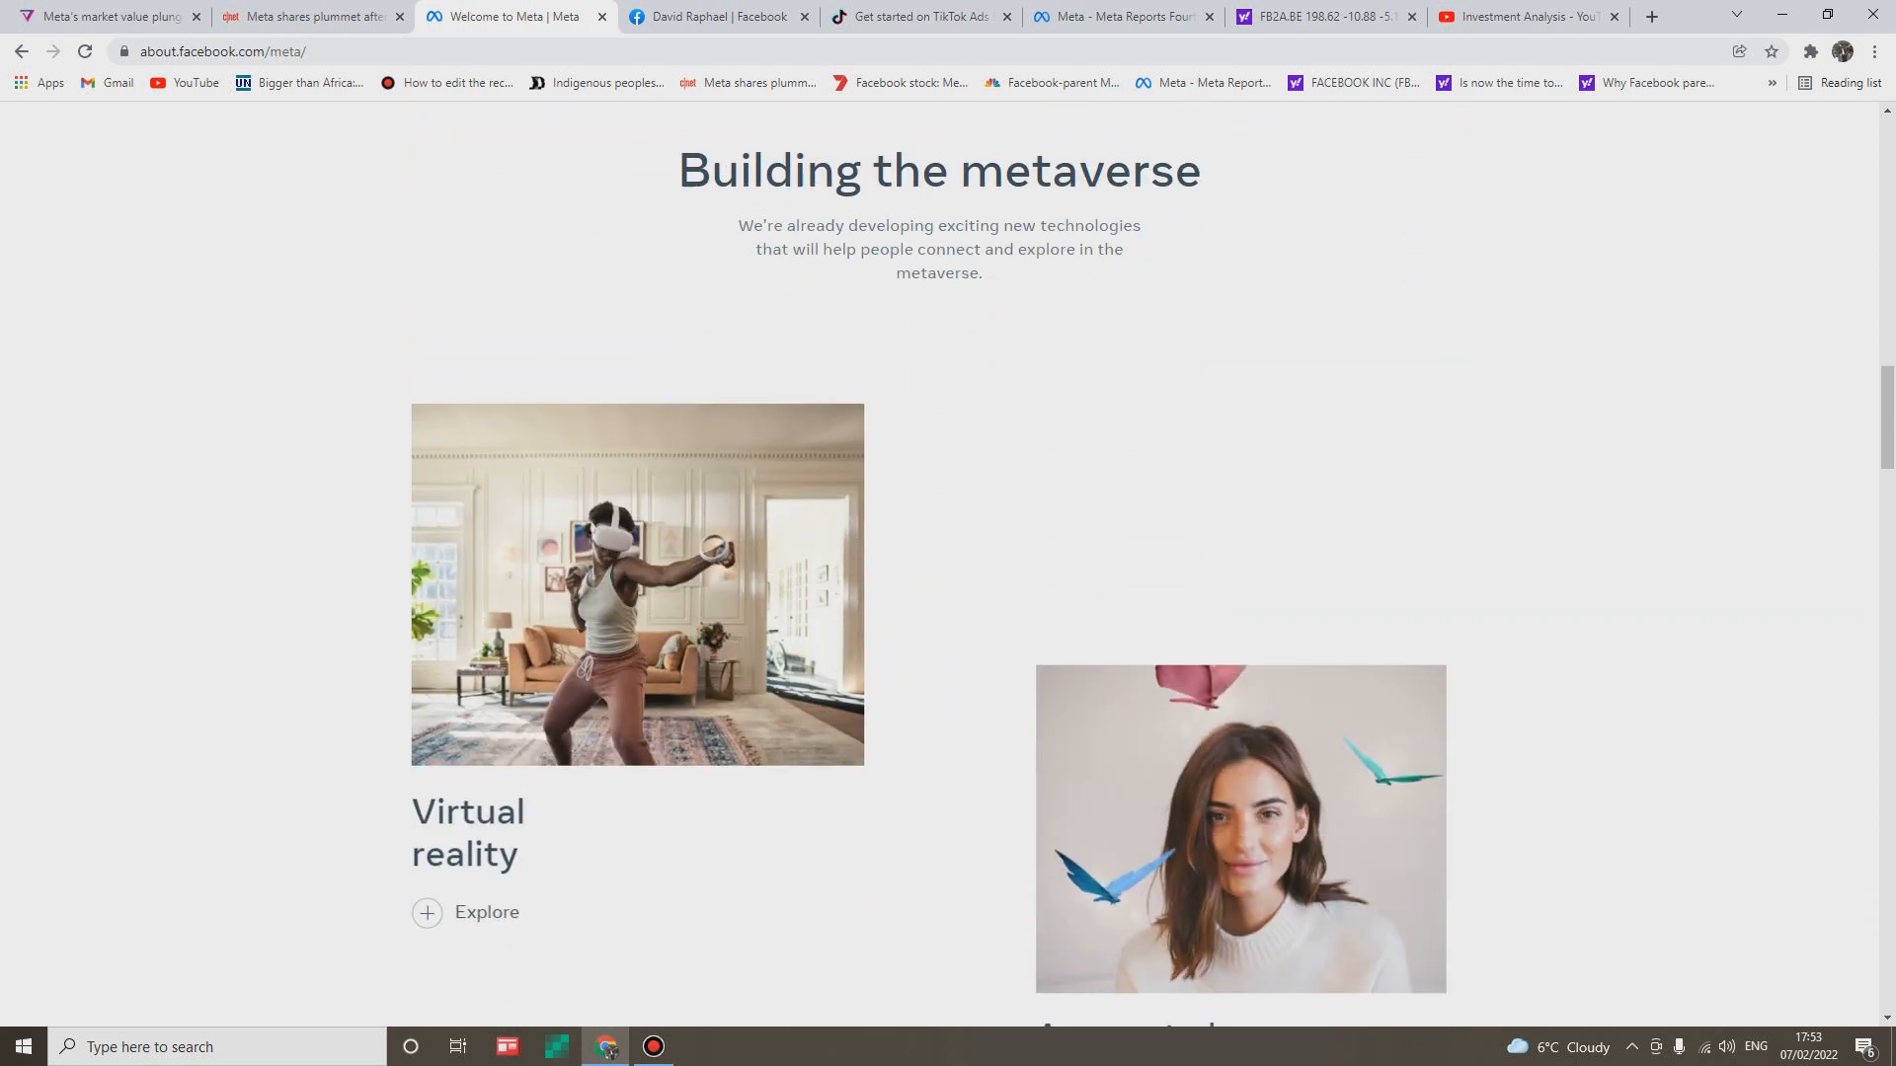
scroll("down", 3)
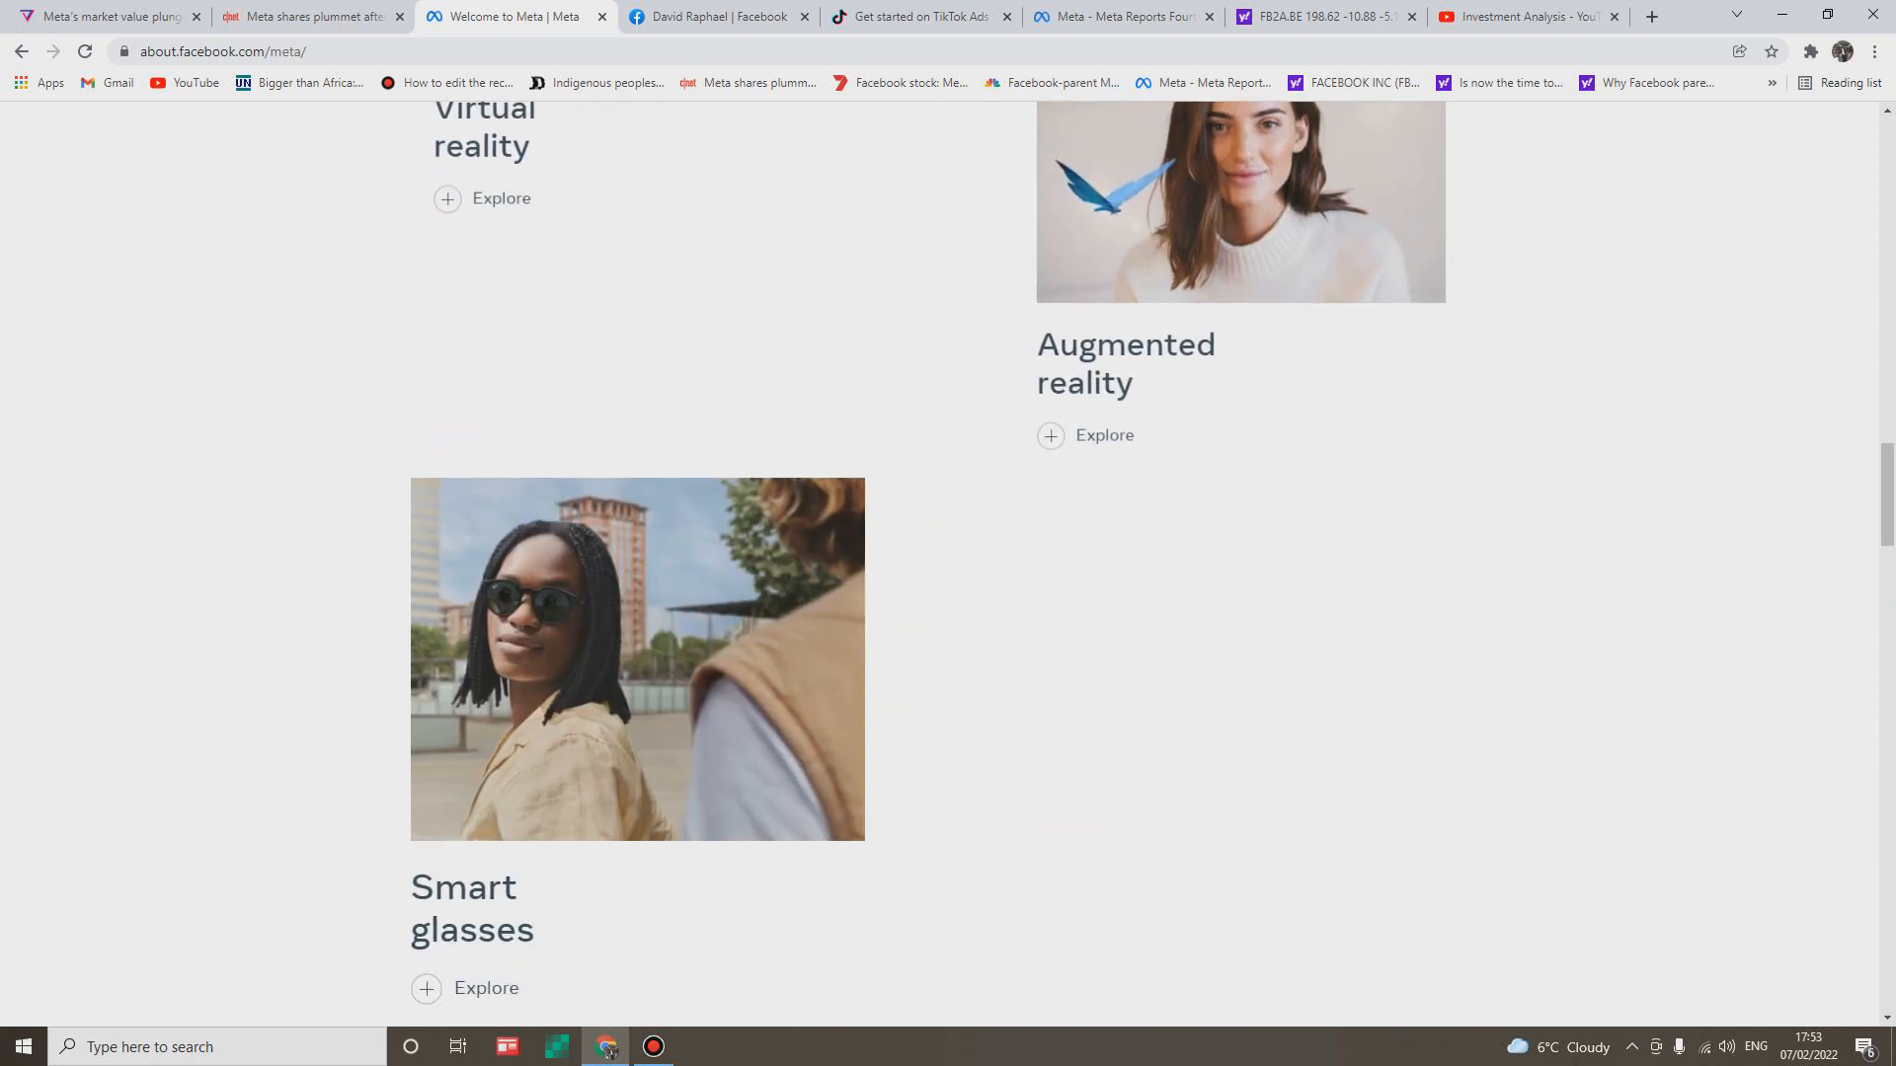
scroll("down", 3)
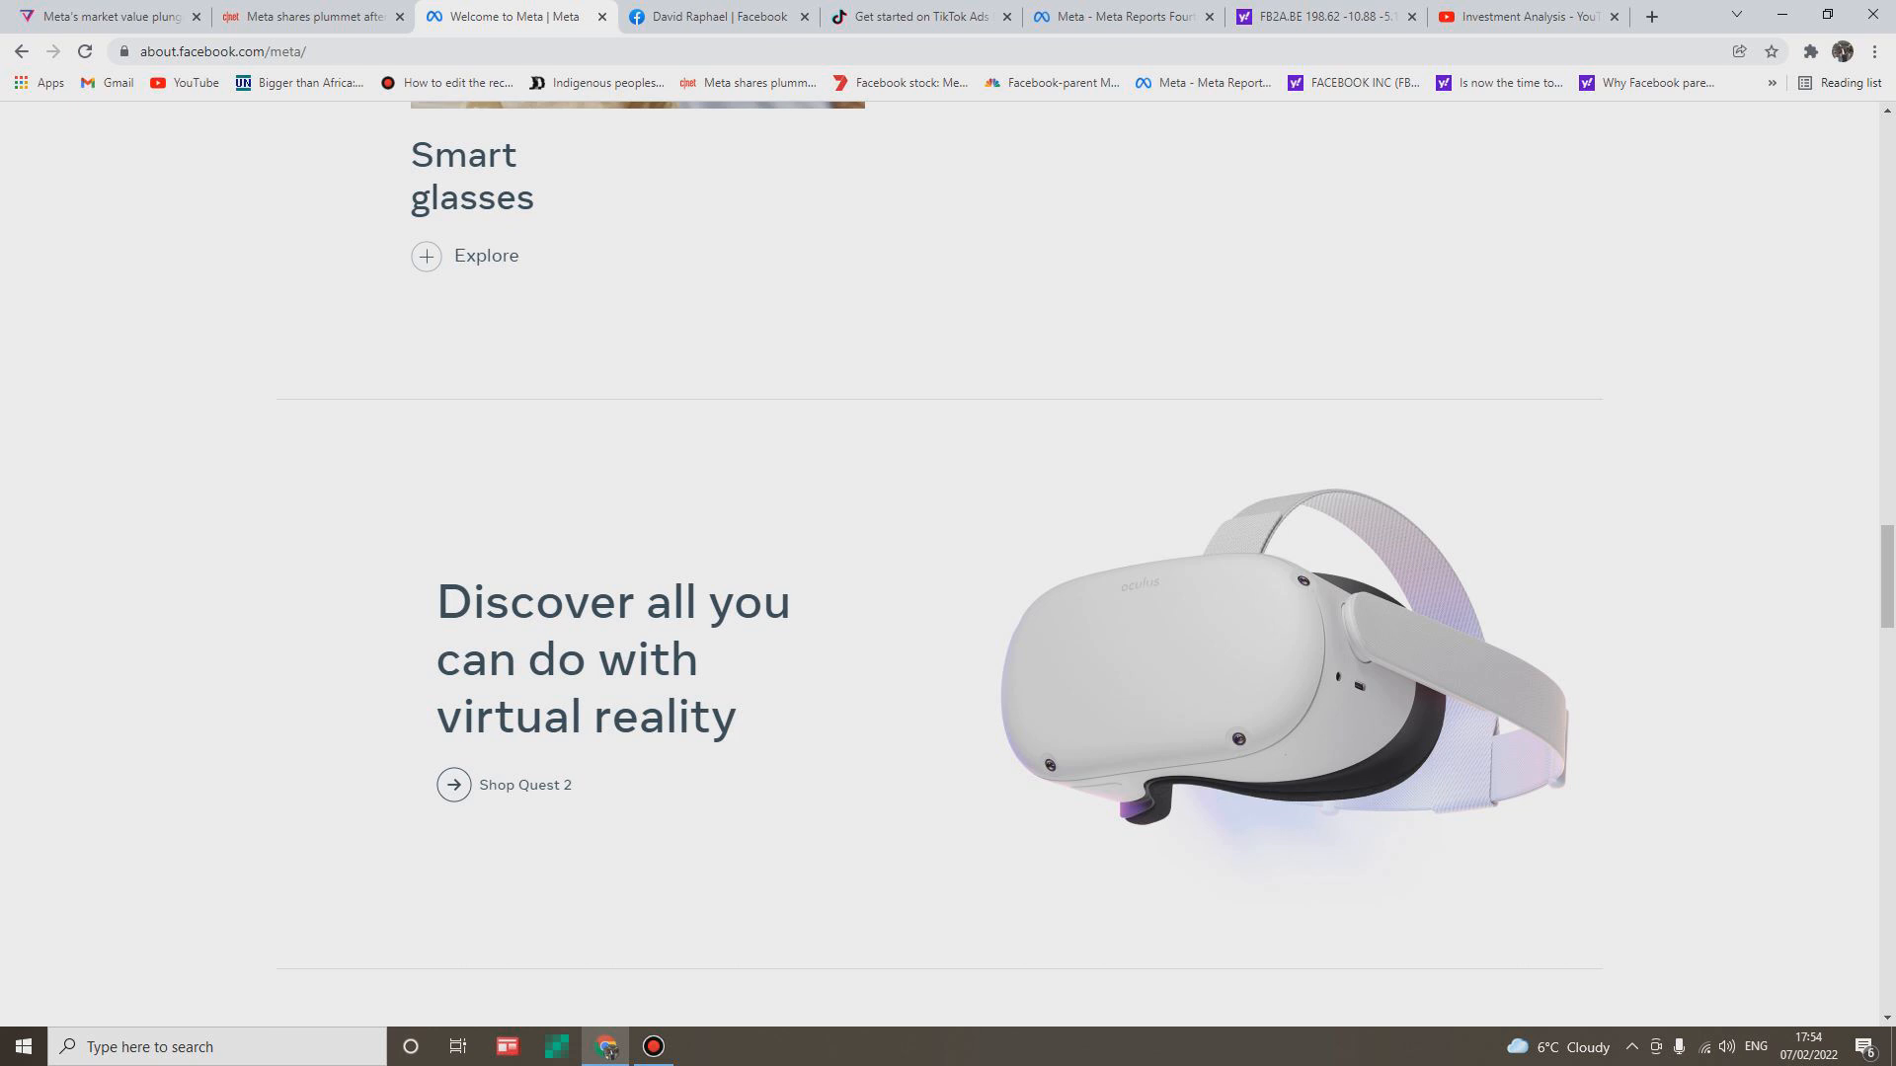
Scroll the Meta homepage further, scroll back up, and show the Facebook profile.
scroll("down", 3)
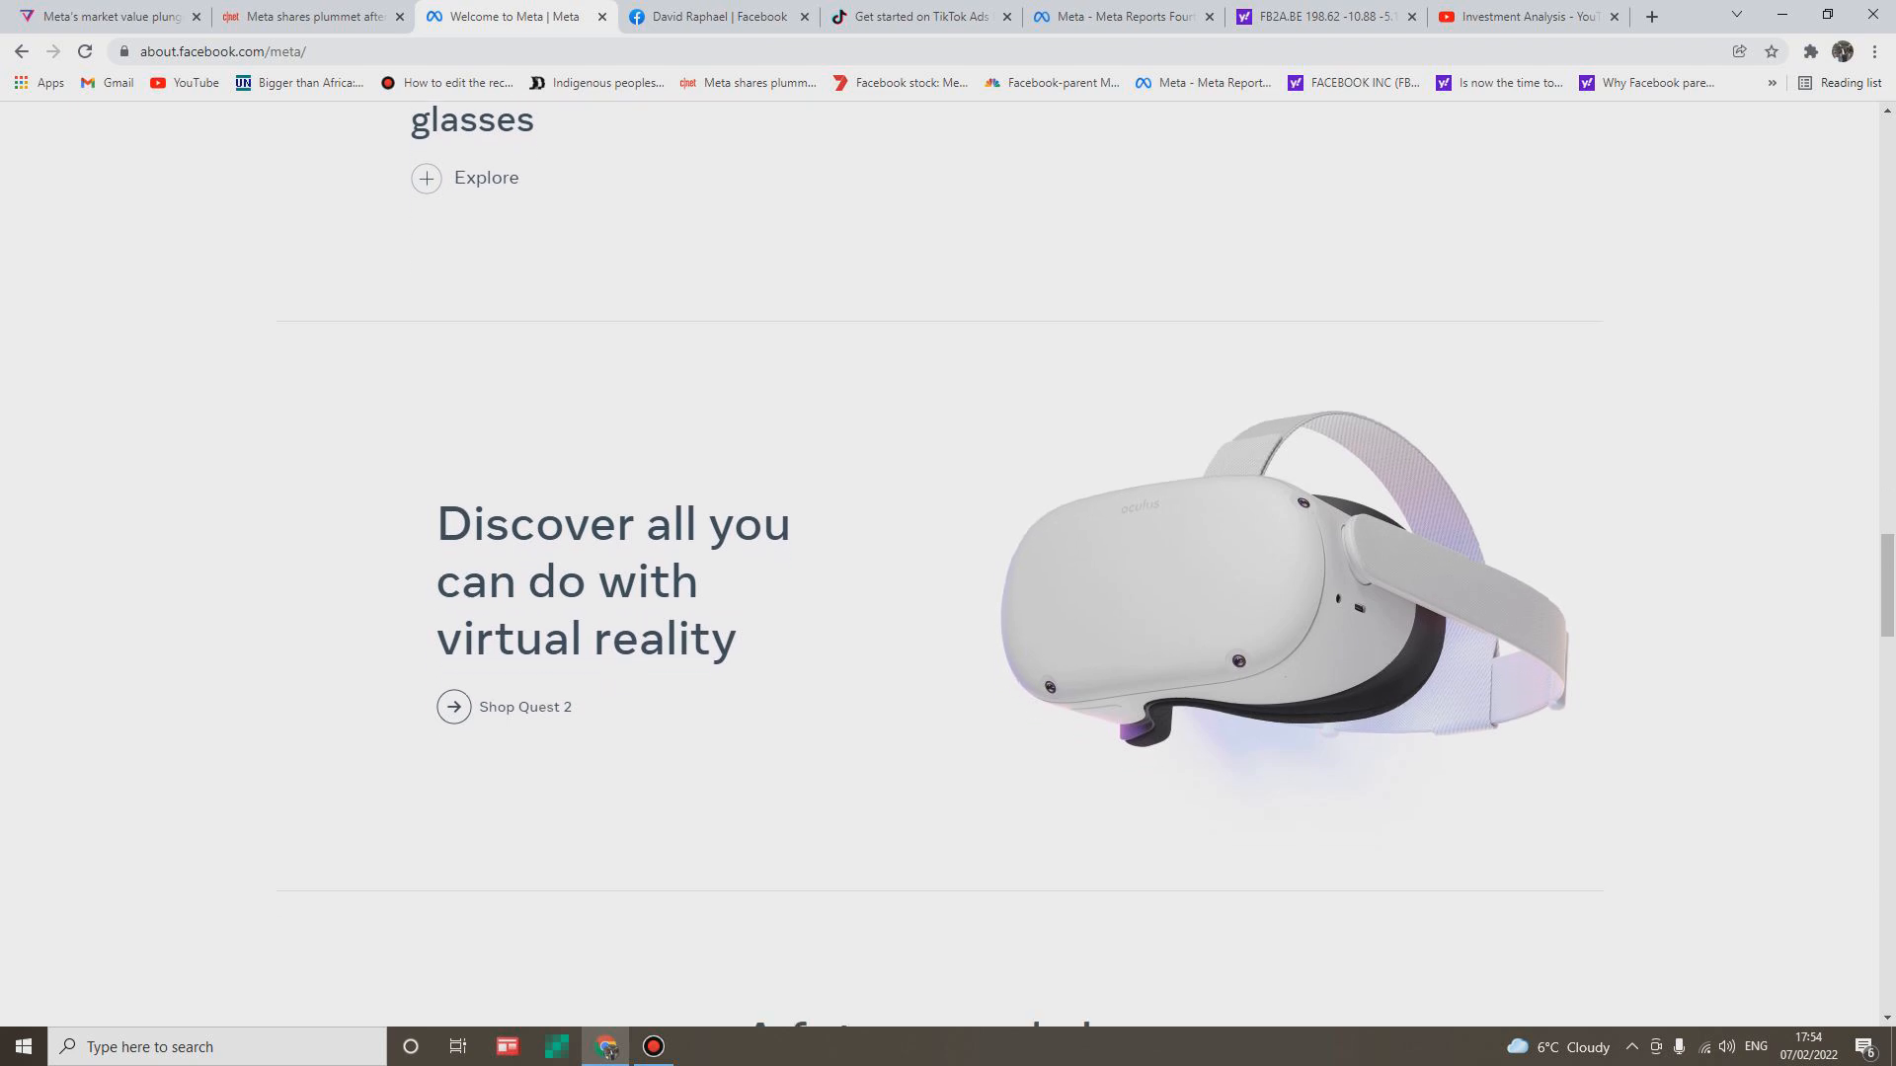
scroll("down", 3)
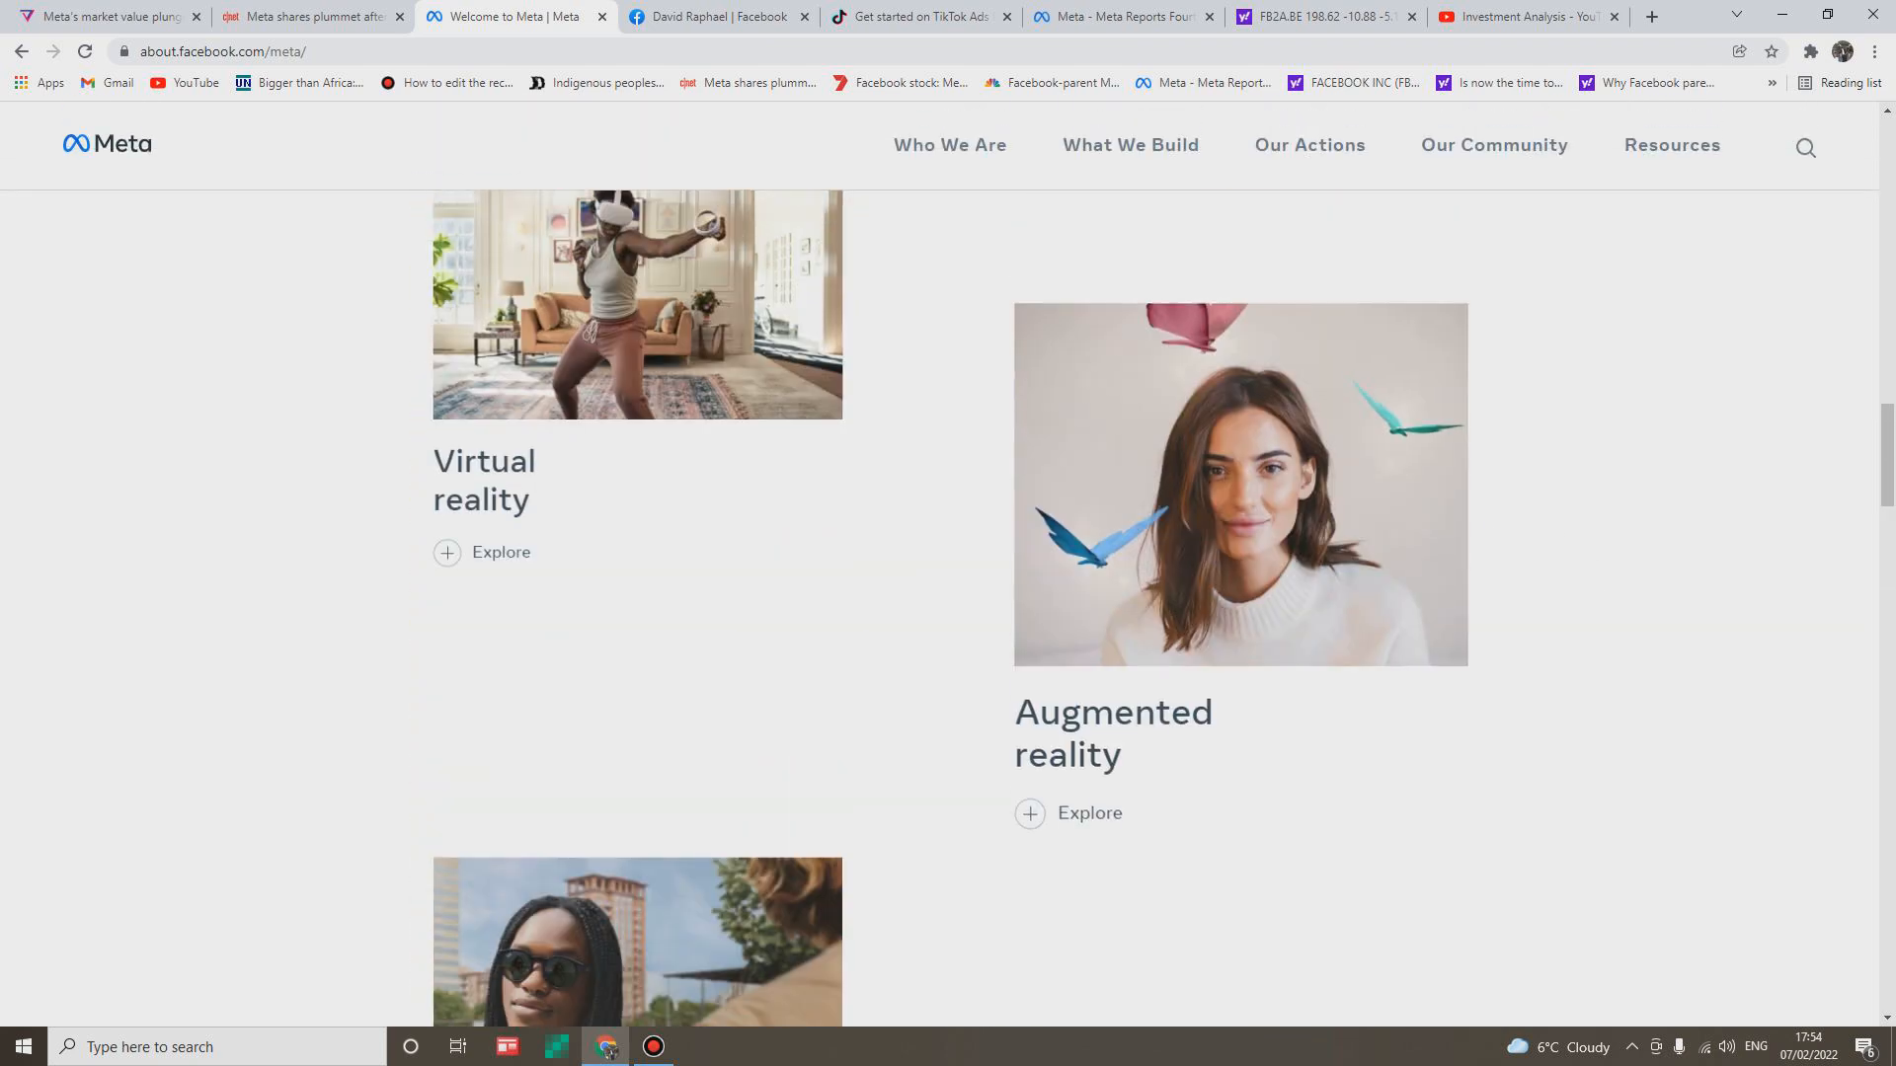
scroll("up", 3)
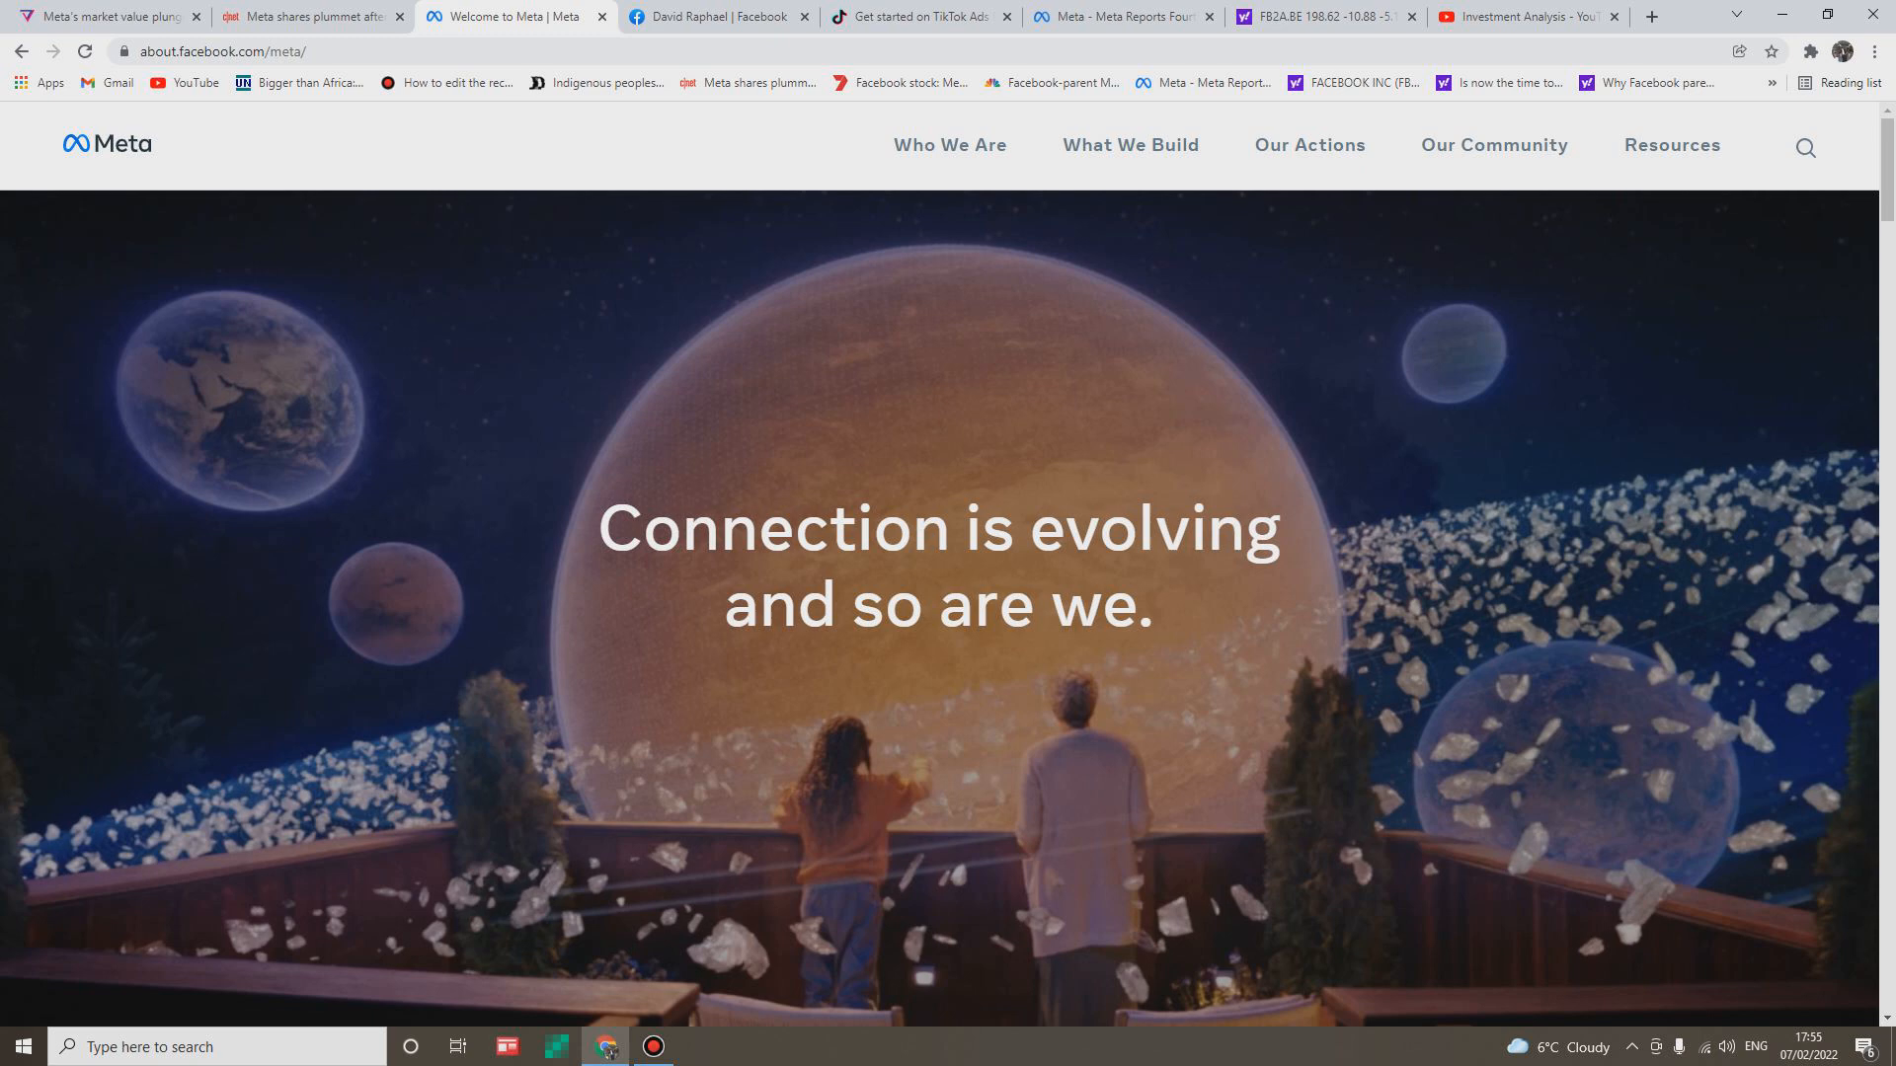
left_click(716, 15)
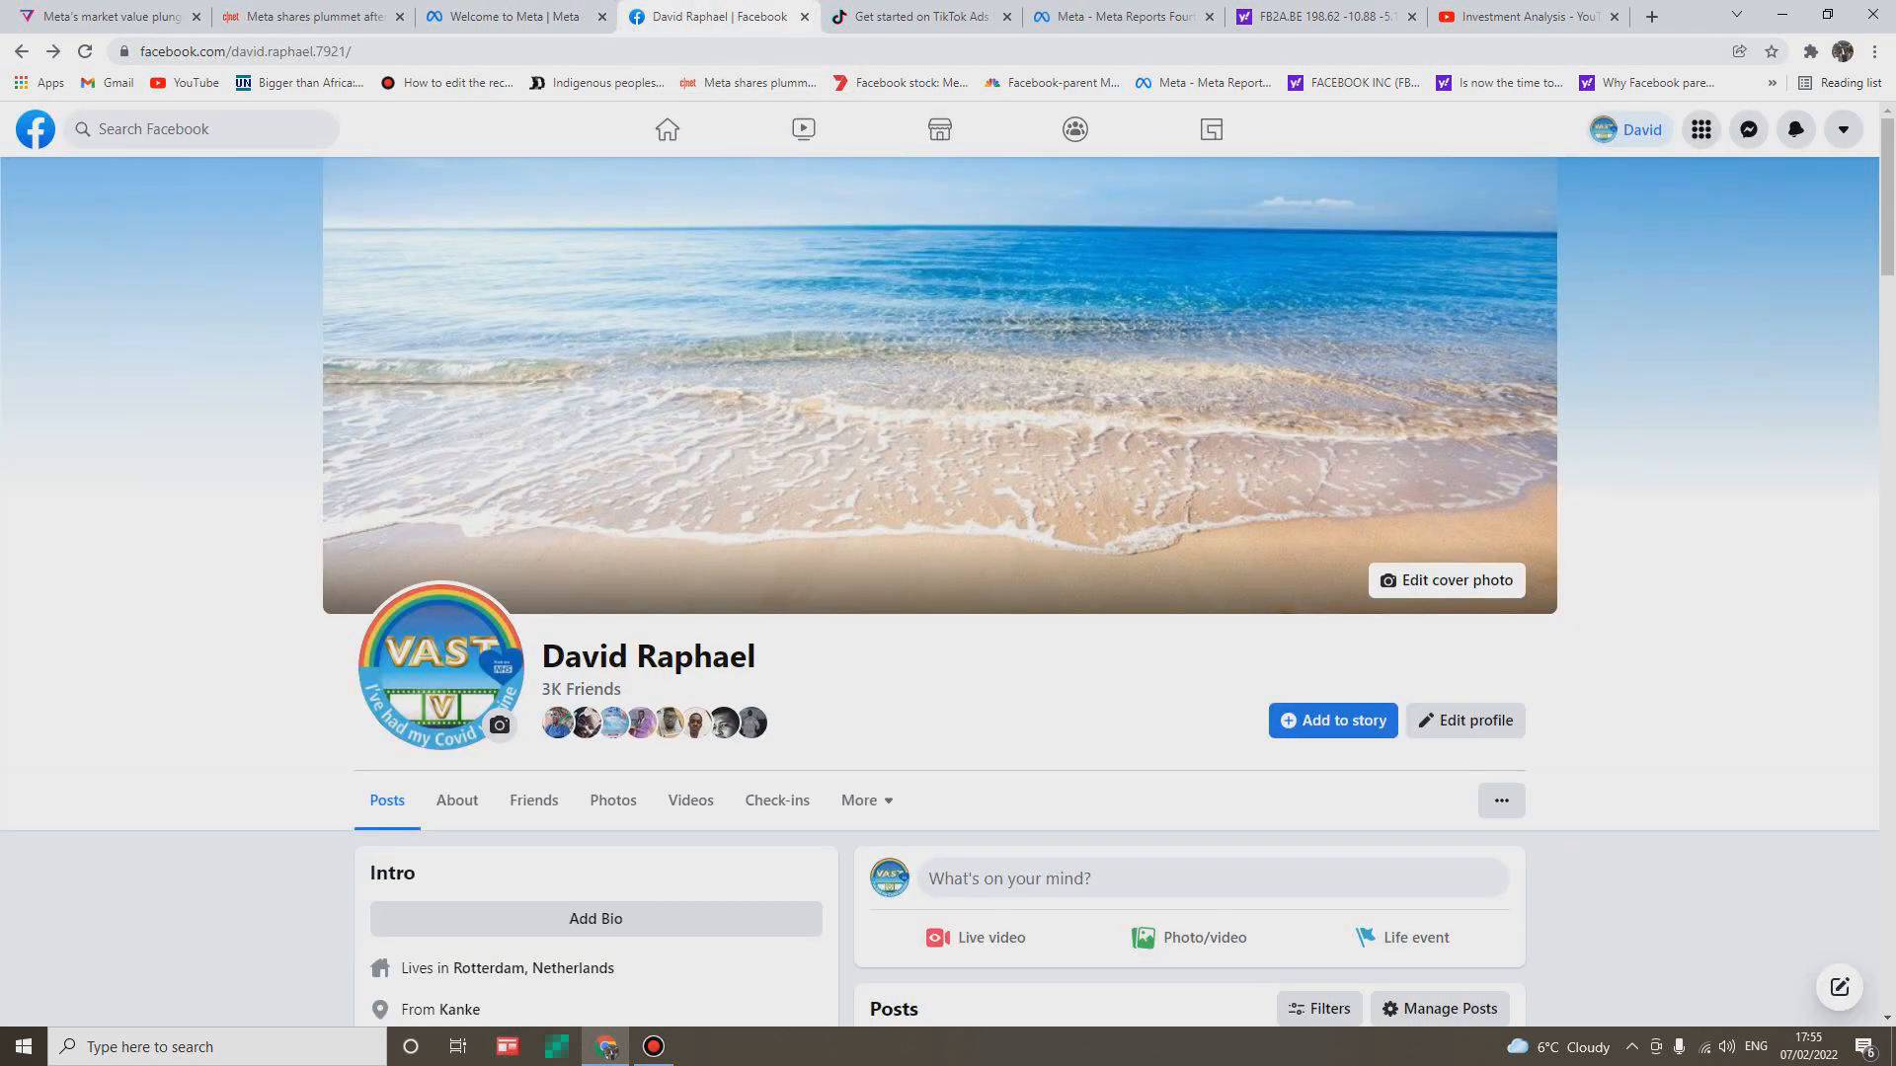
mouse_move(441, 668)
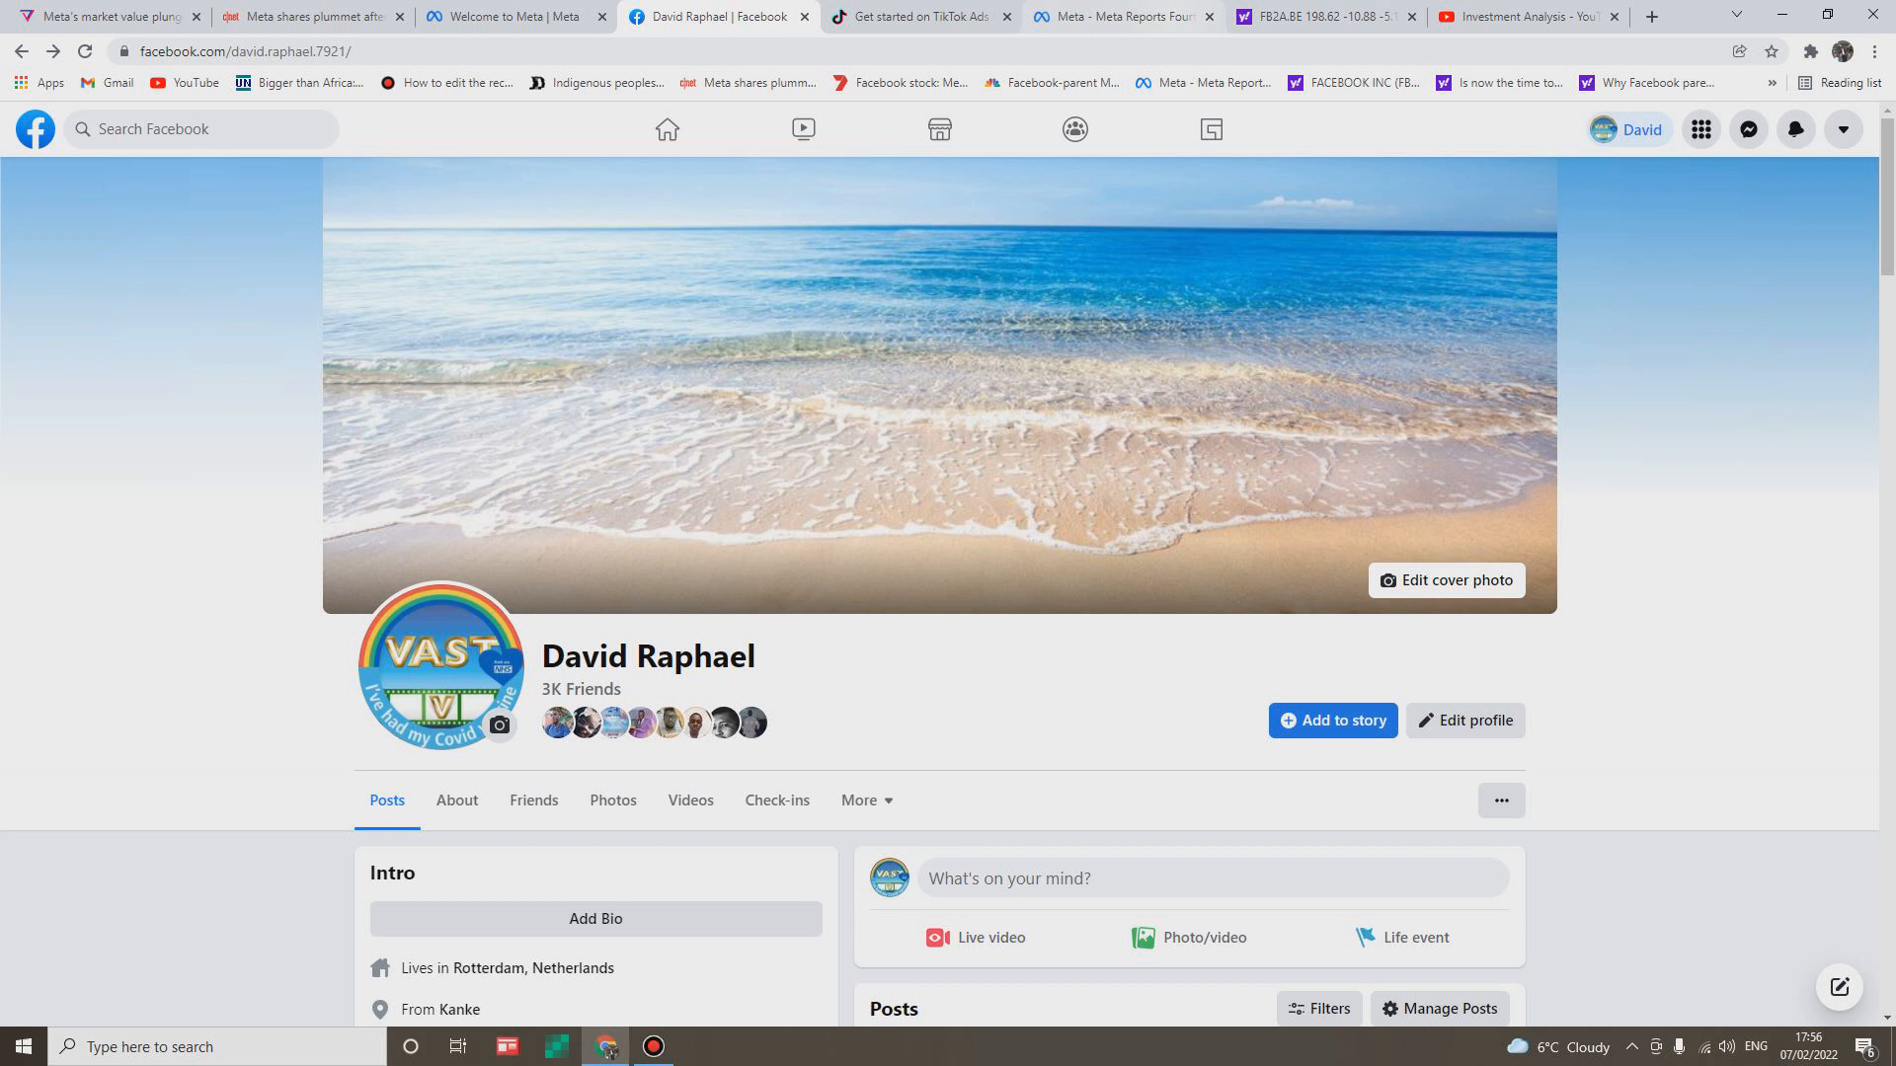
Show Meta's fourth-quarter and full-year 2021 results press release.
left_click(1119, 16)
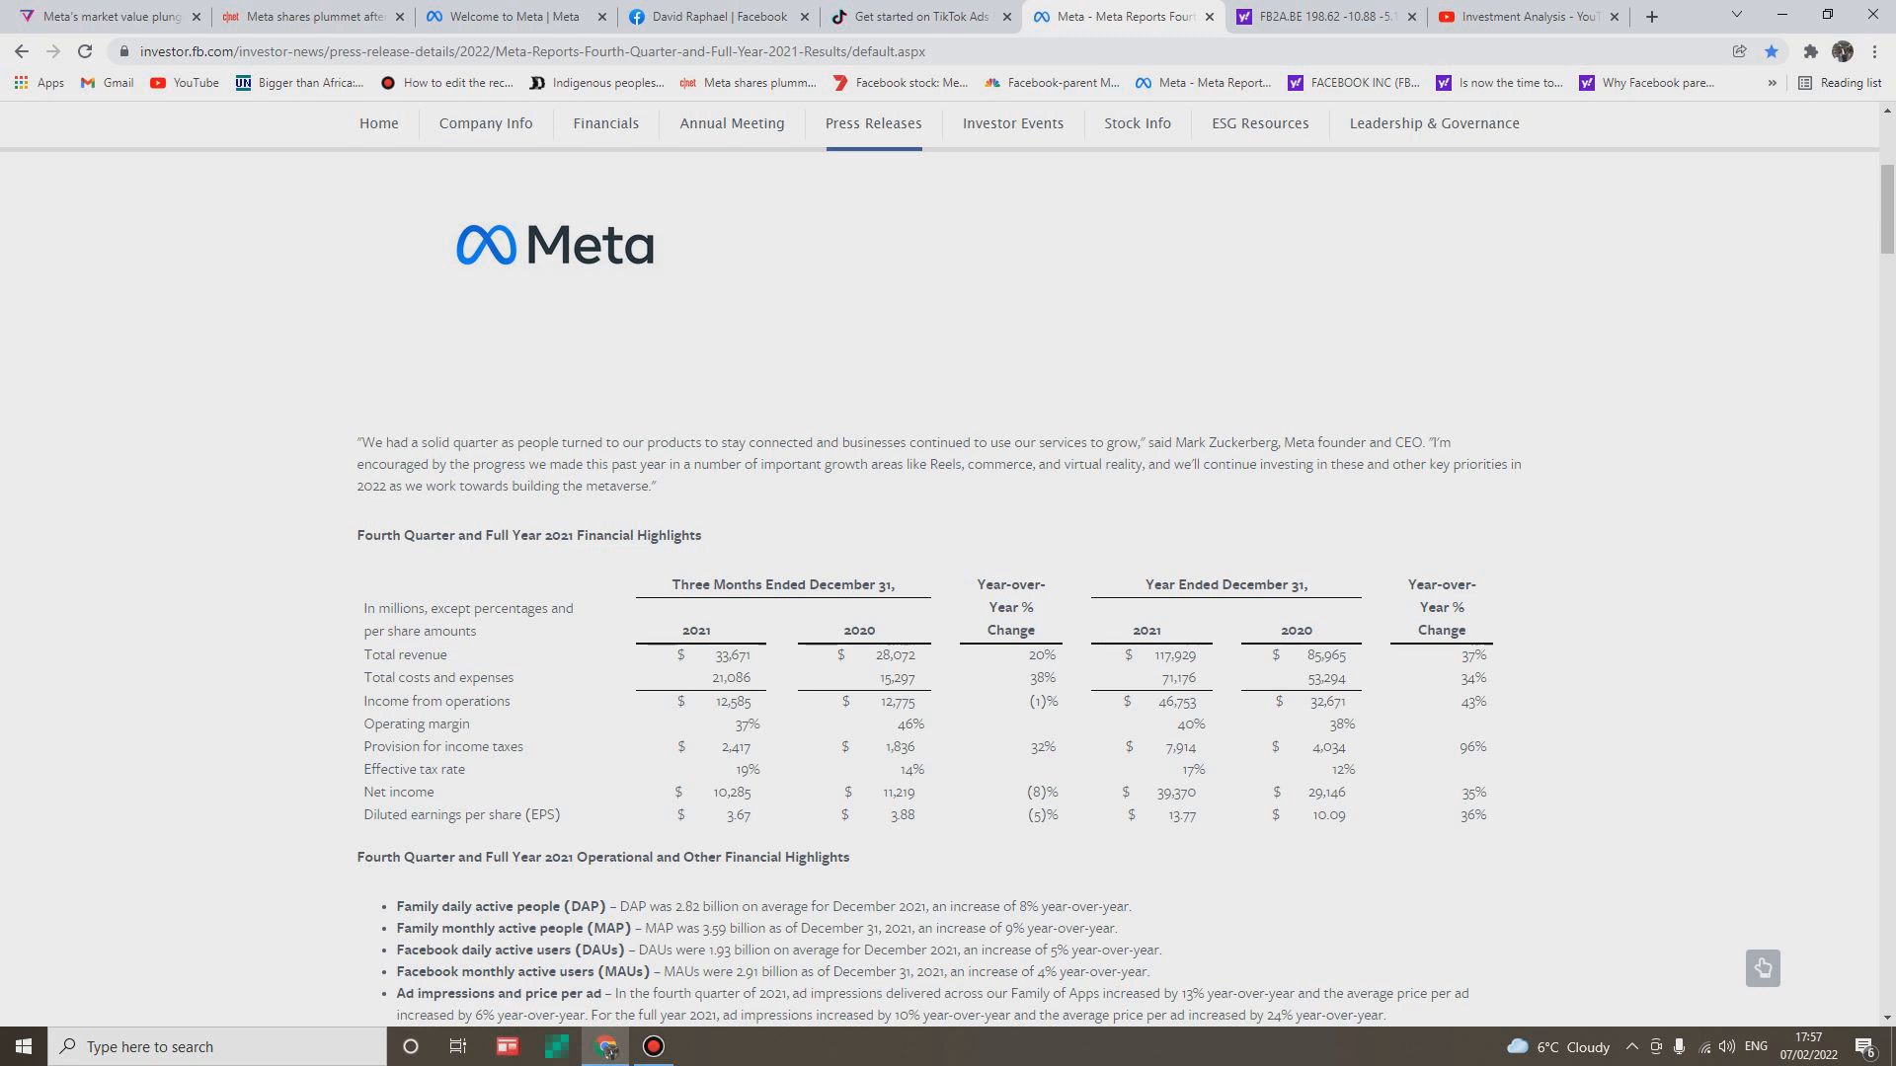
Show the Yahoo Finance FB2A.BE chart at 198.62, down 5.19%.
left_click(1312, 16)
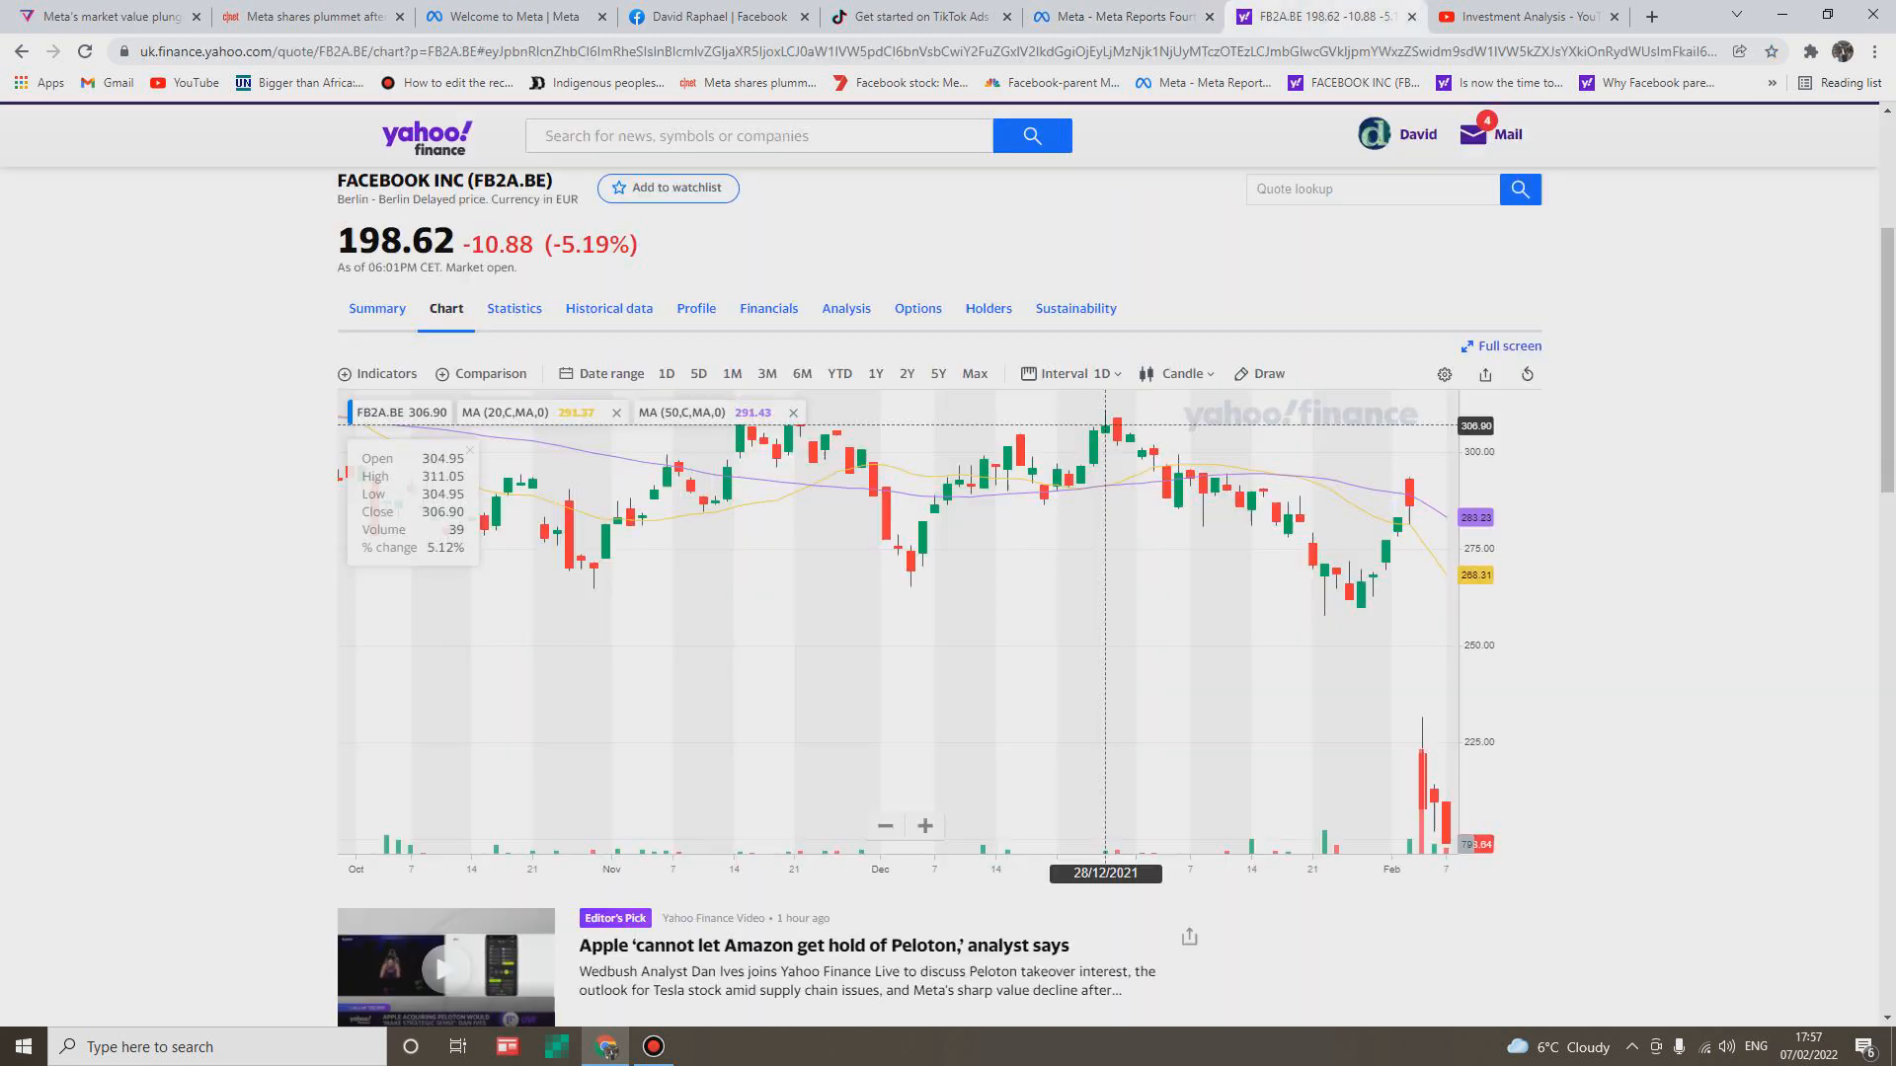
mouse_move(1350, 592)
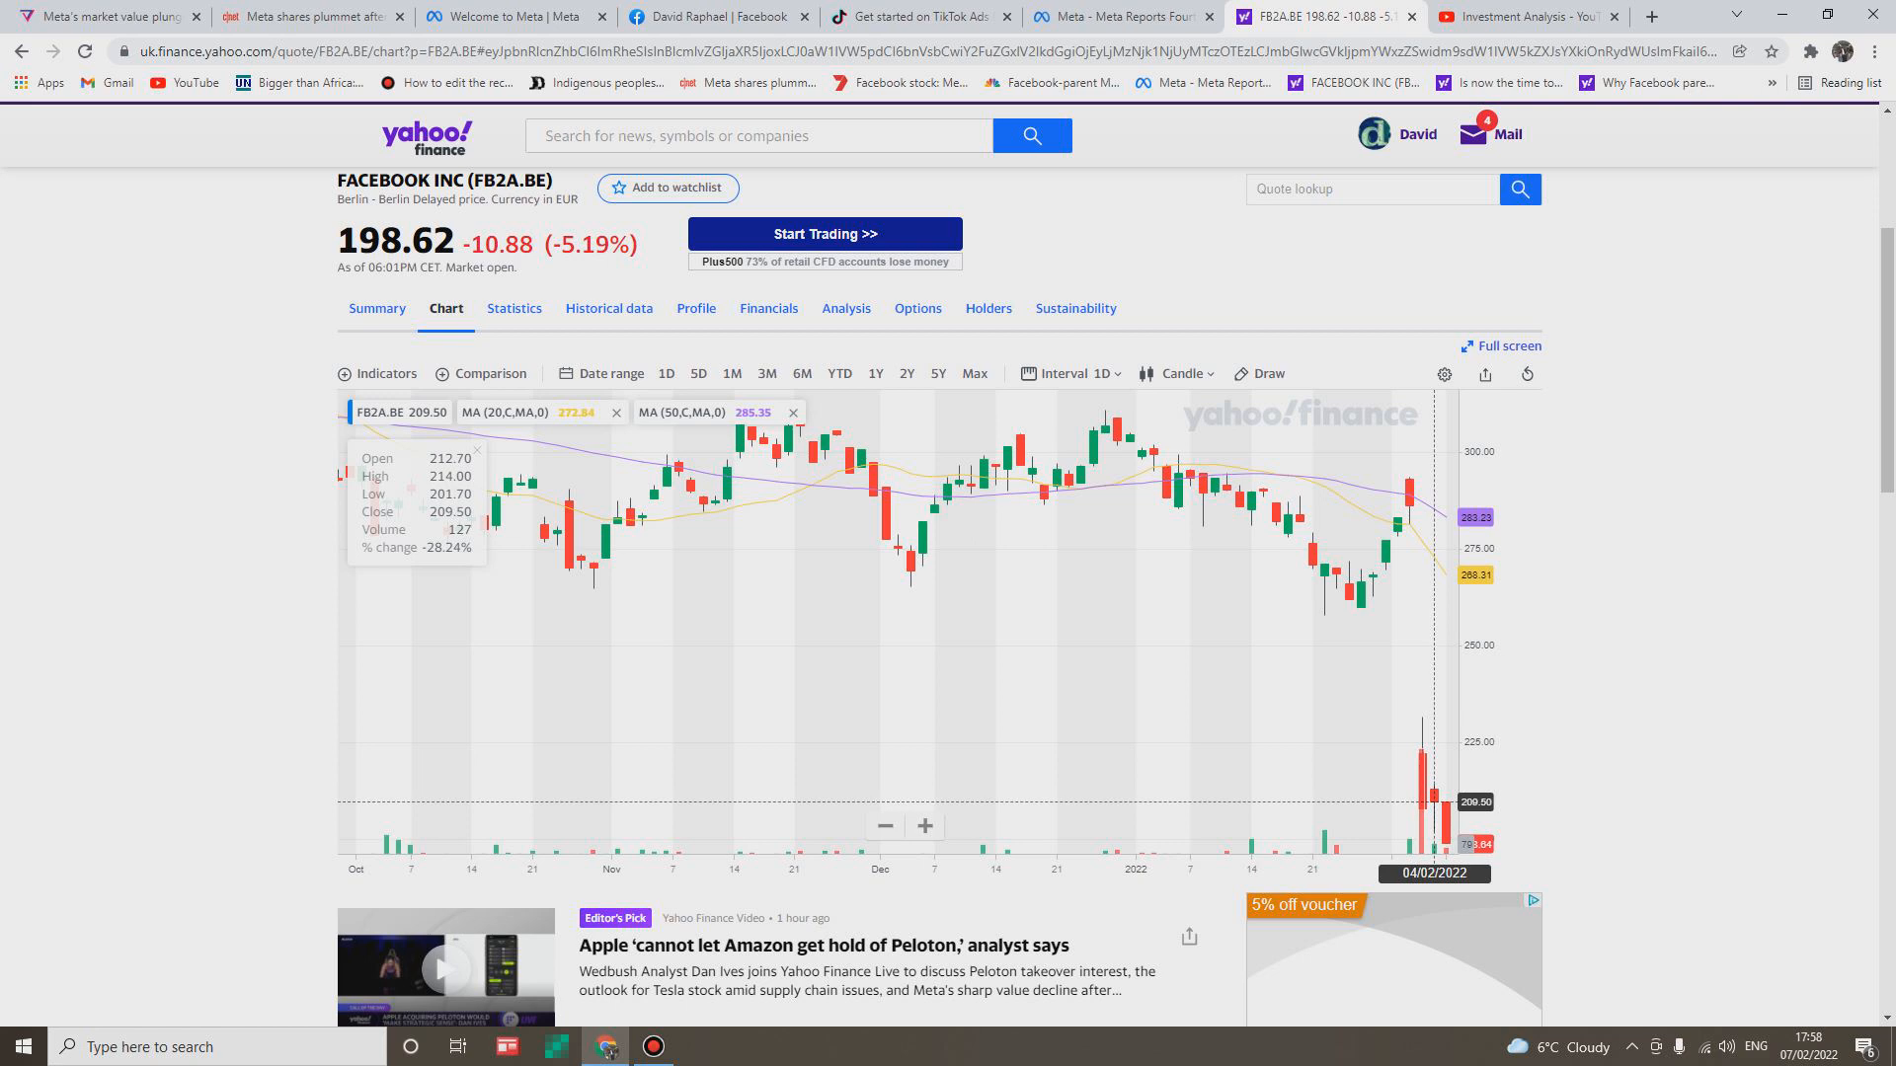
mouse_move(1324, 562)
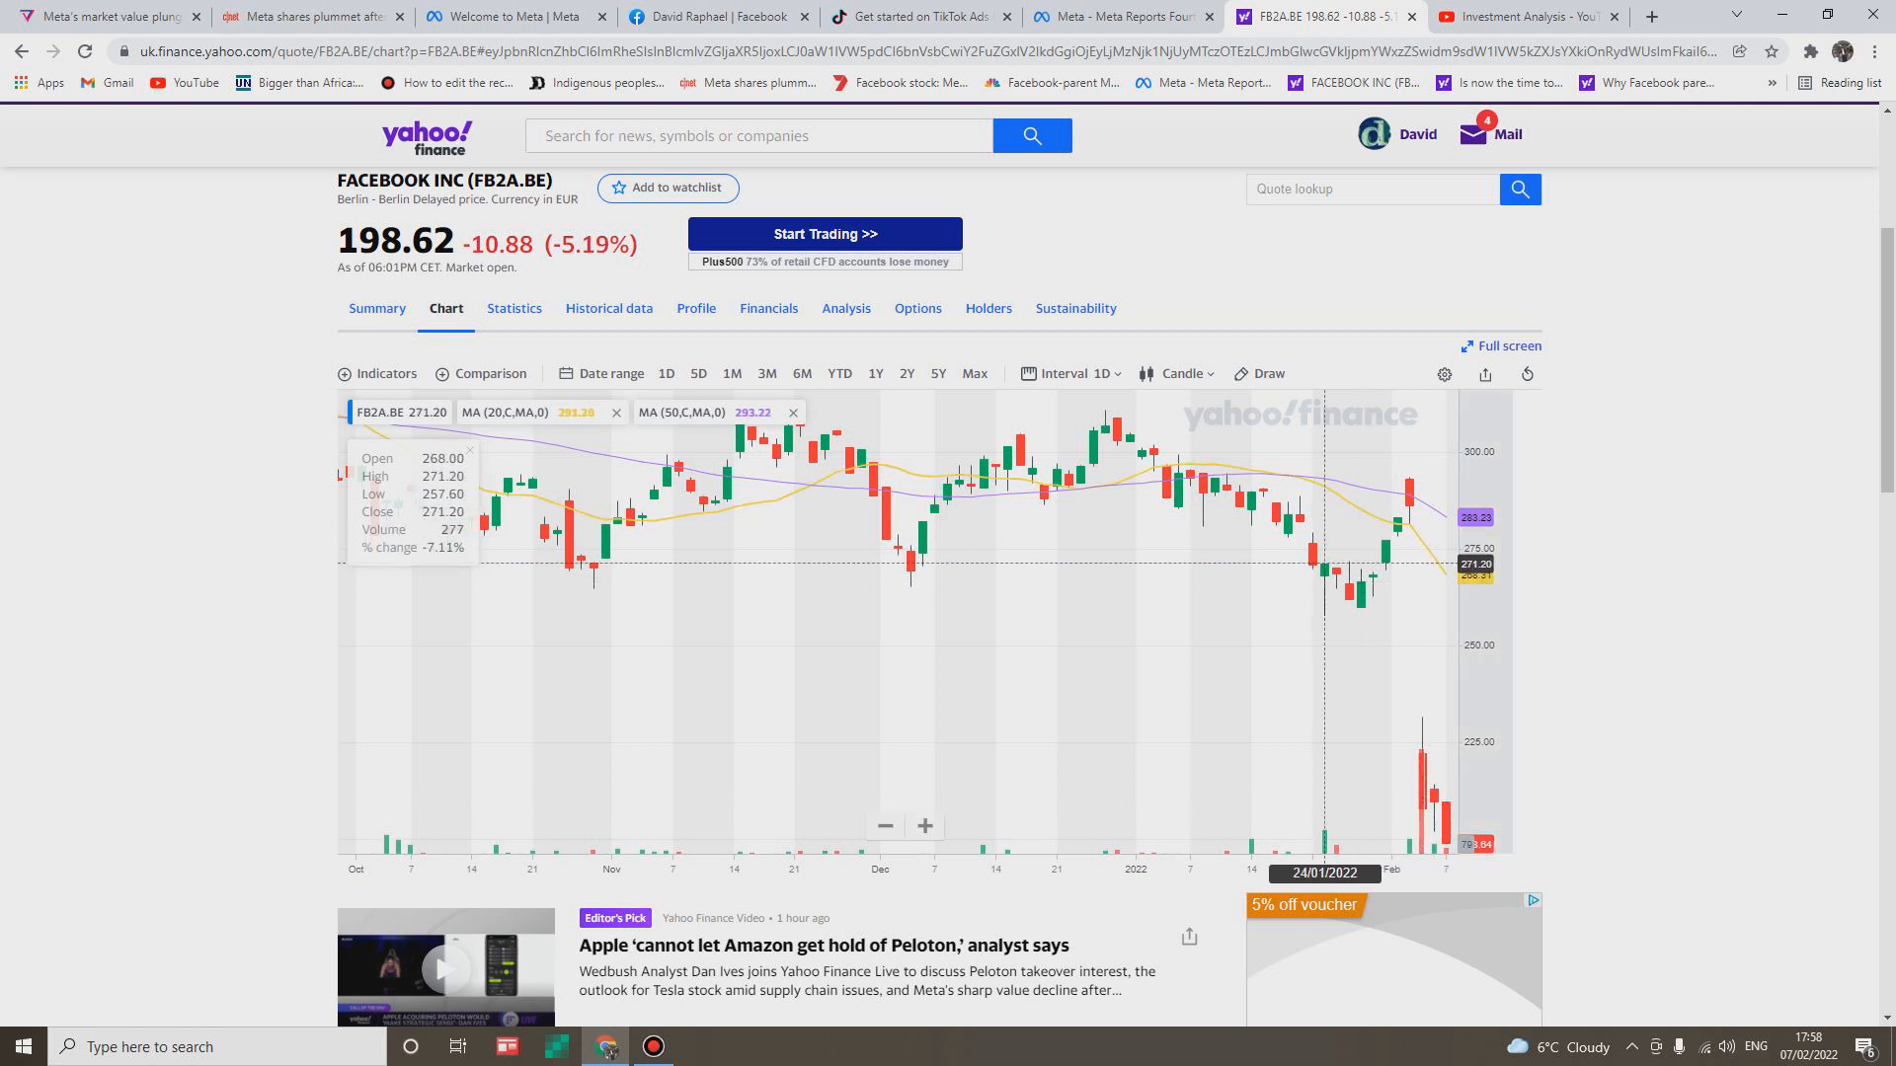
mouse_move(1385, 539)
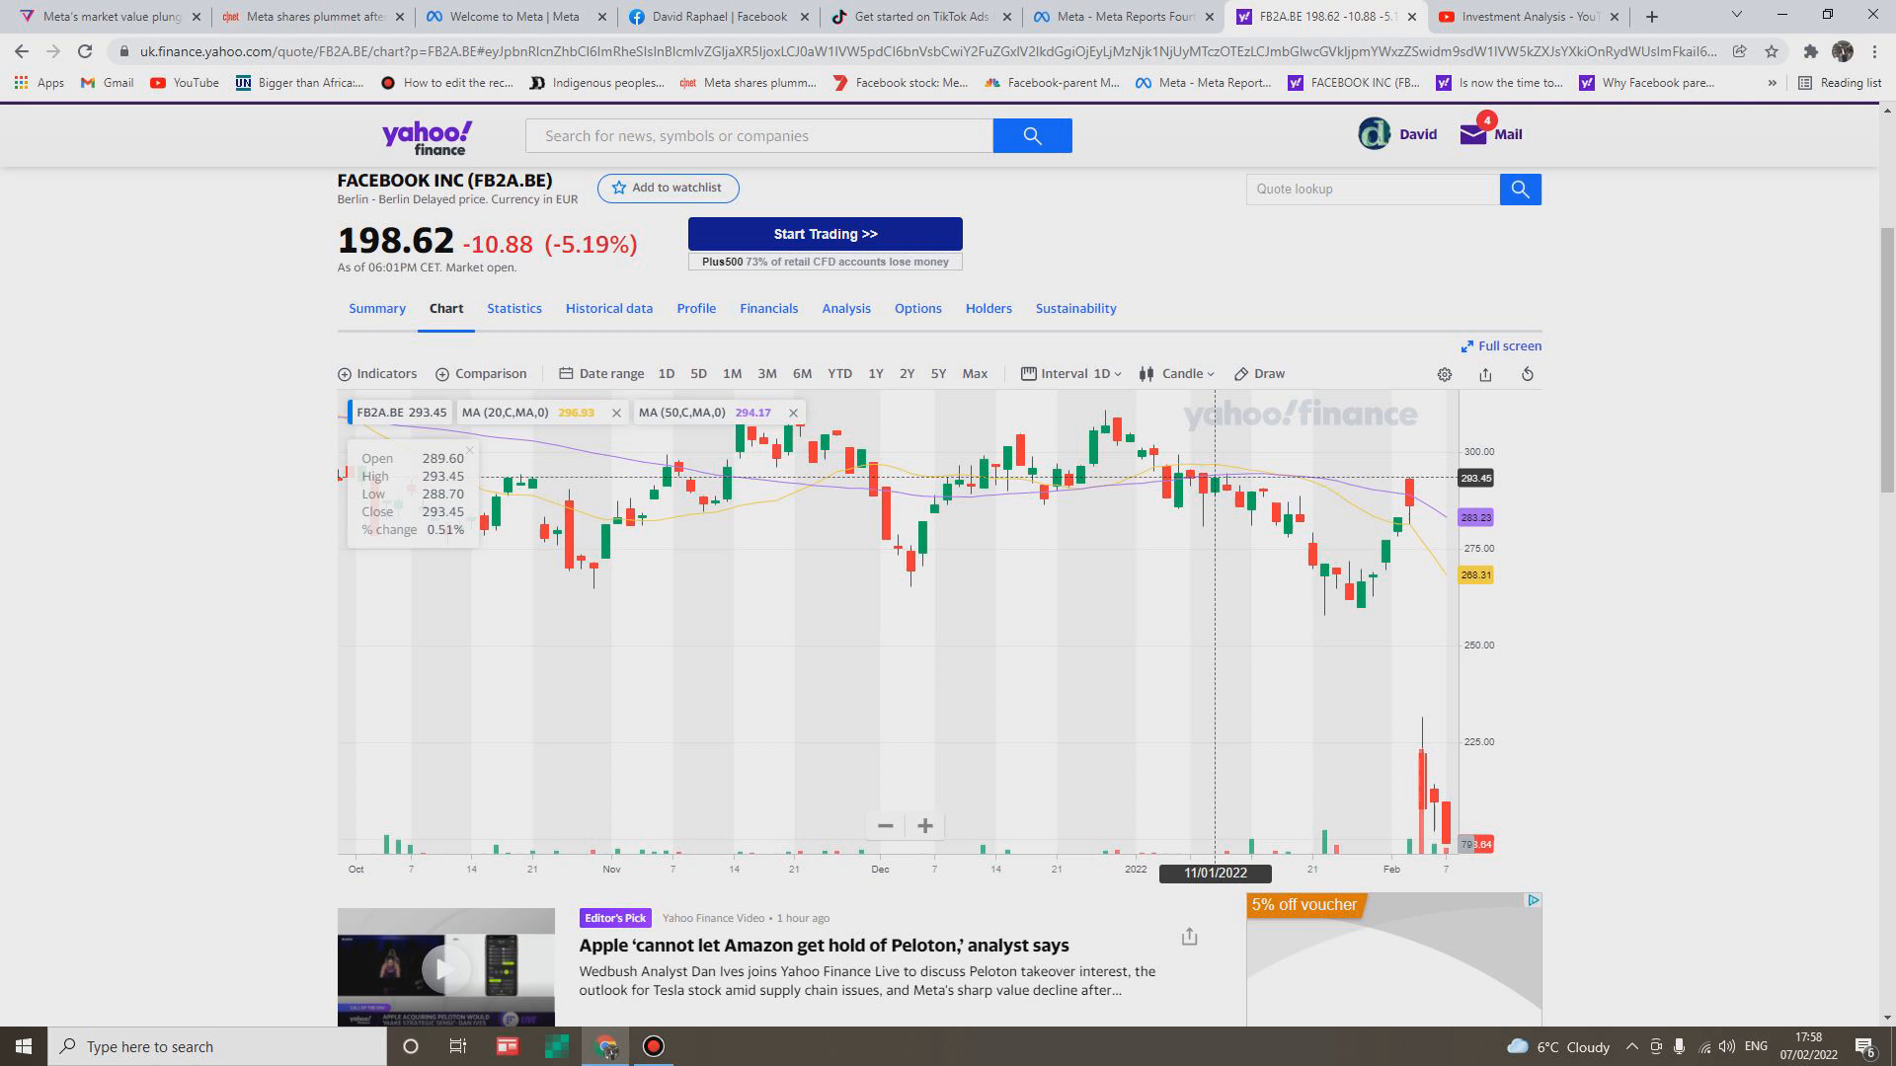
mouse_move(1360, 582)
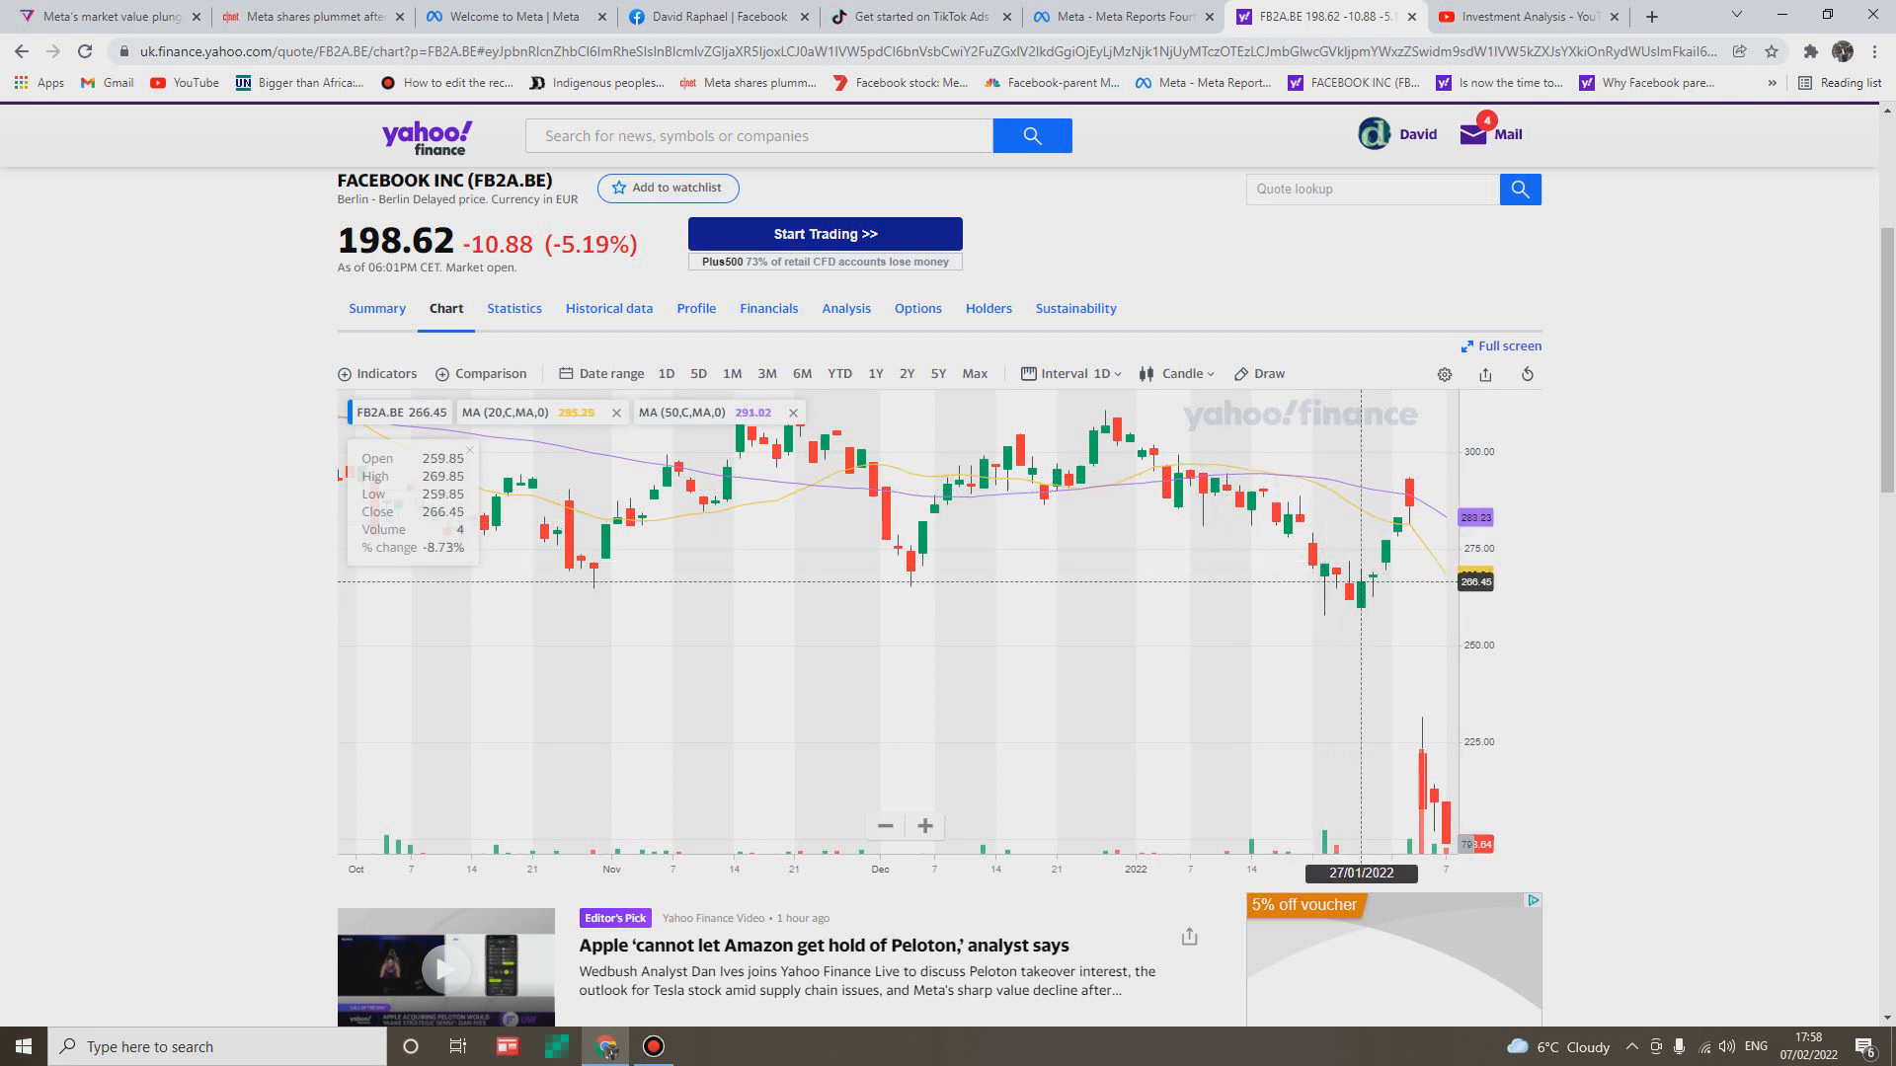
mouse_move(1300, 520)
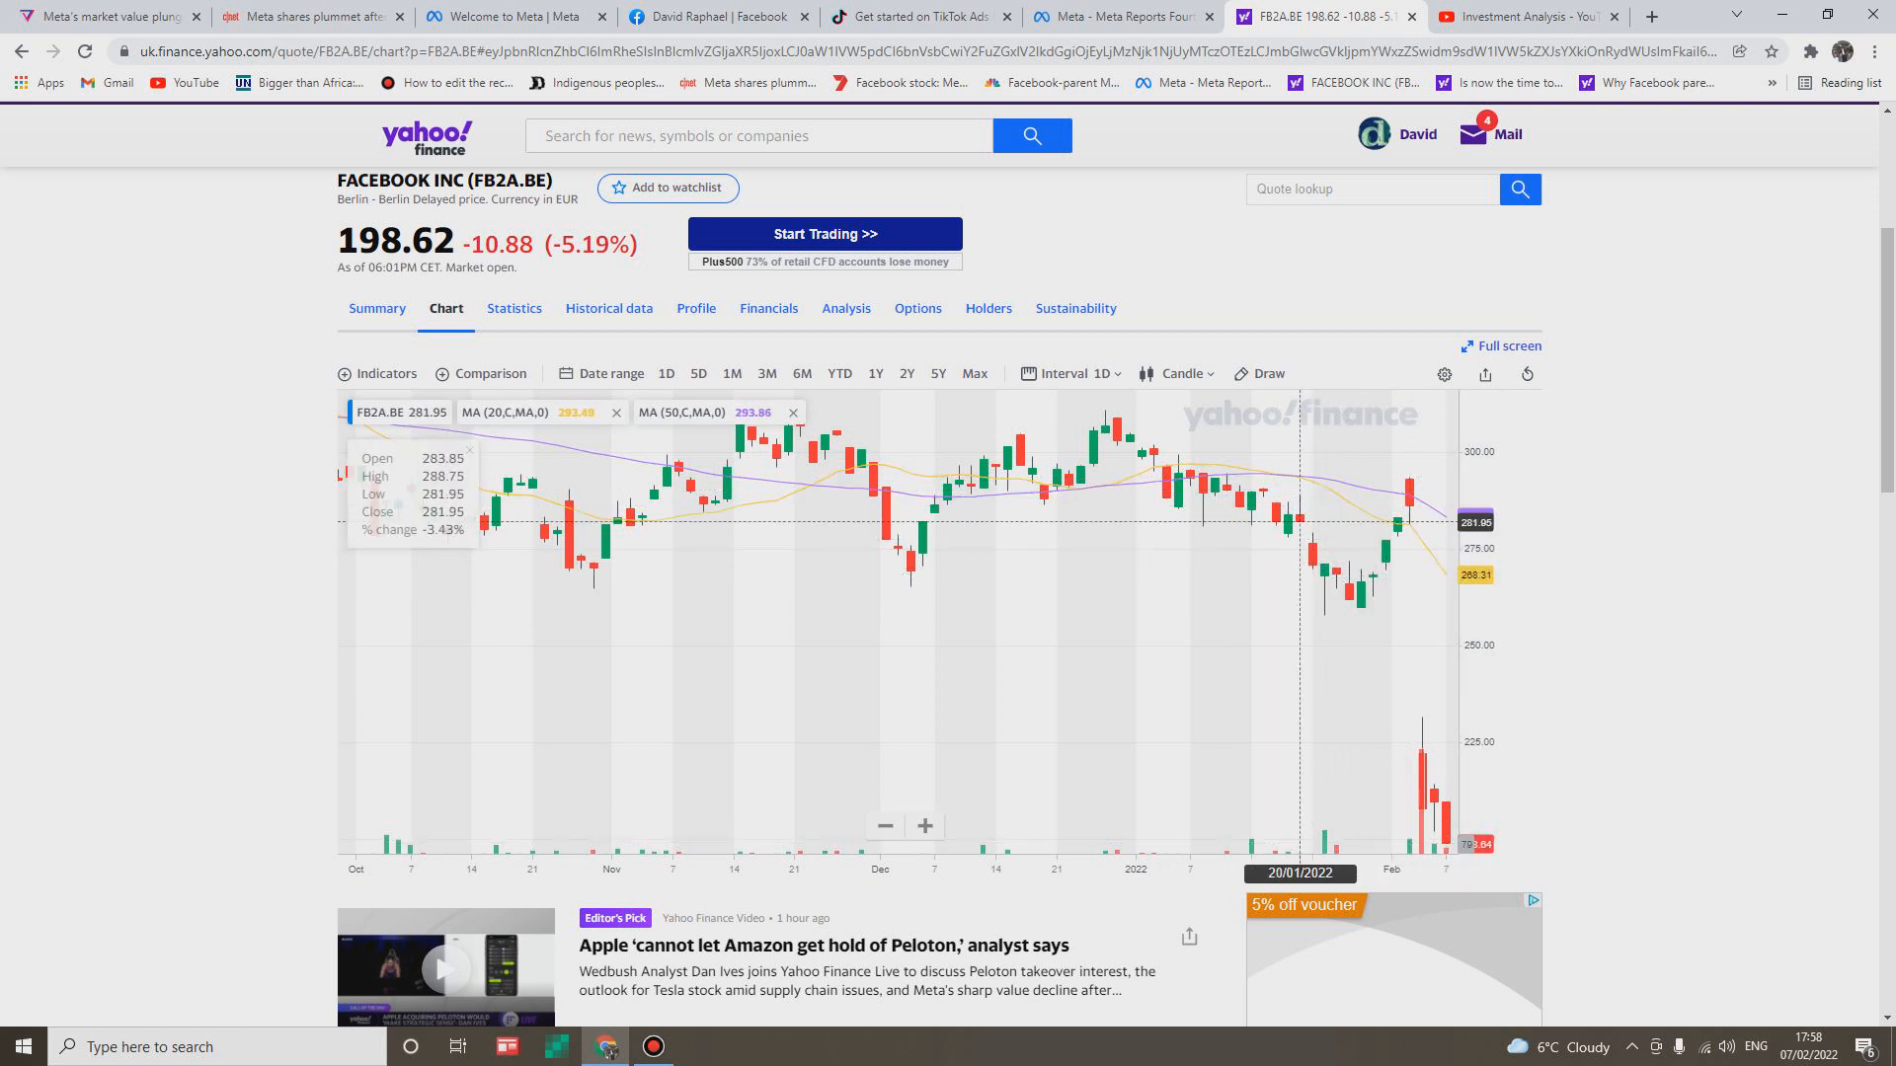
mouse_move(1336, 575)
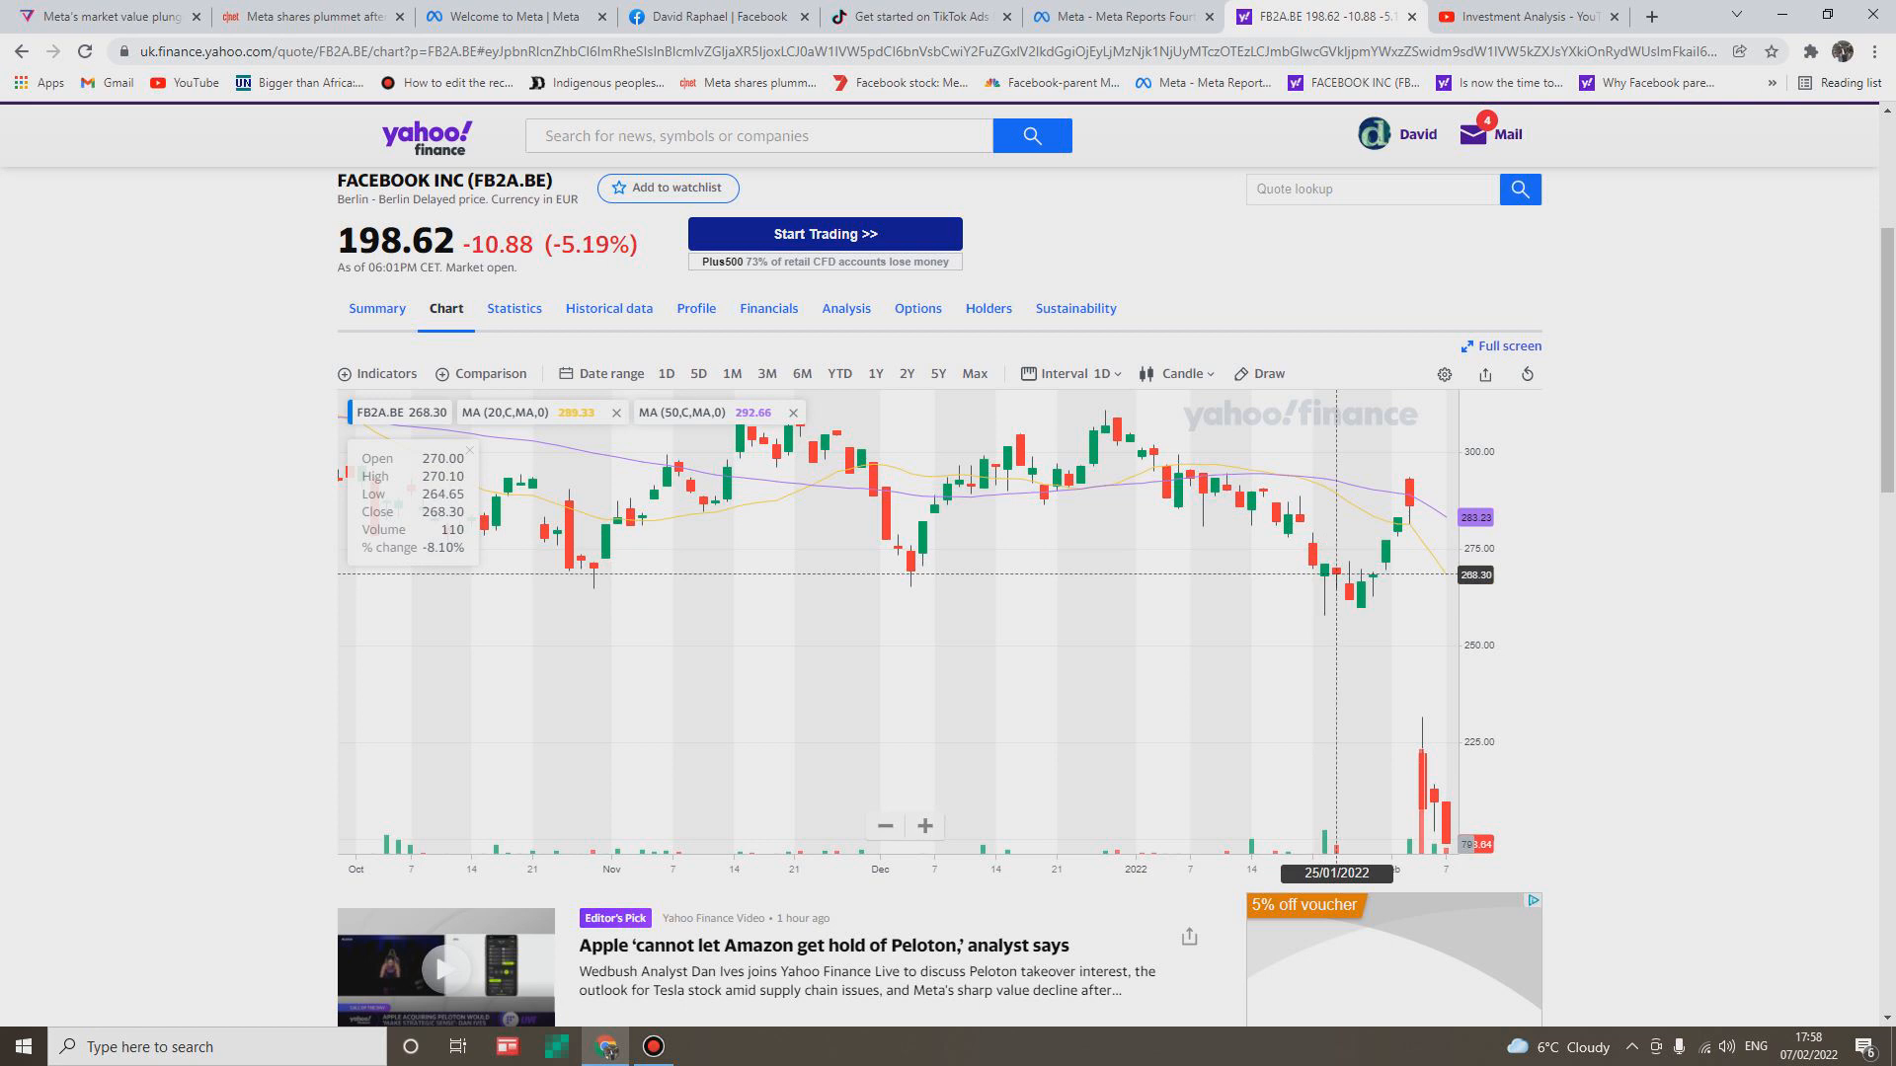
mouse_move(1225, 490)
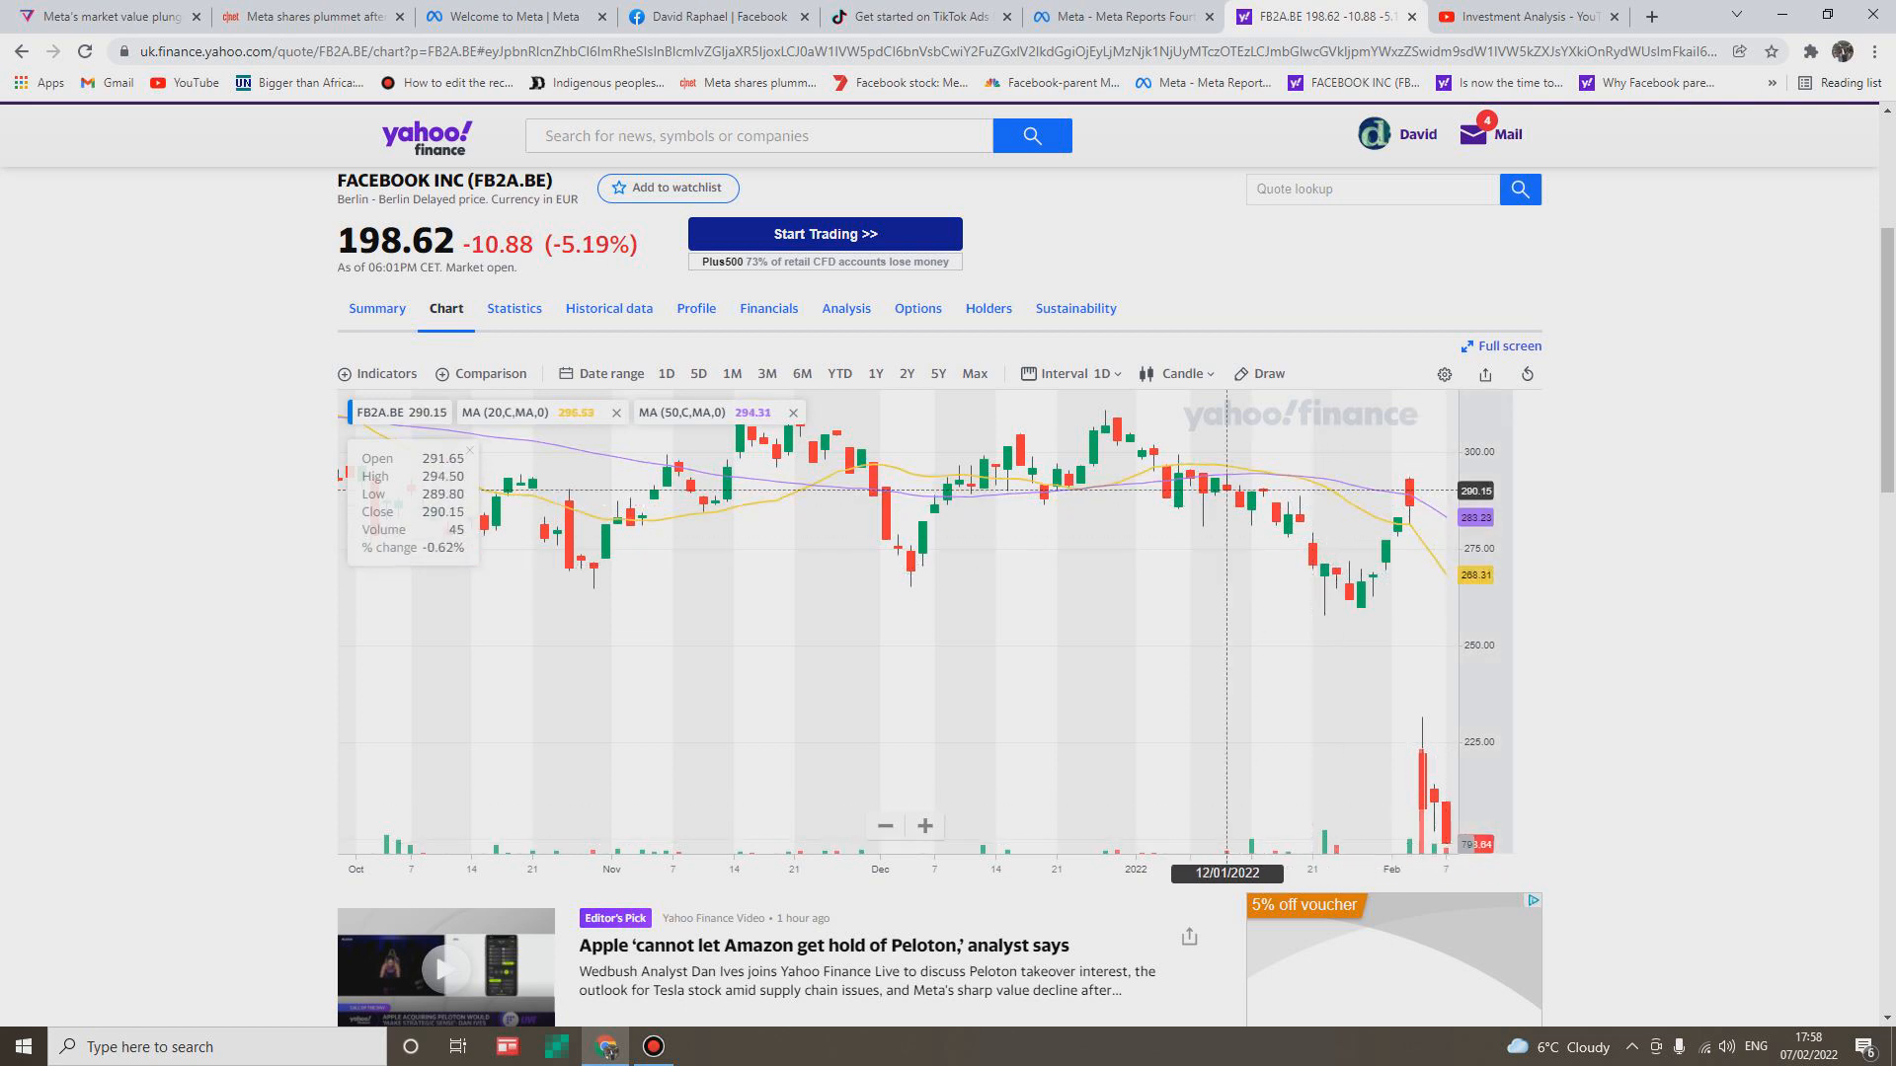
mouse_move(1288, 513)
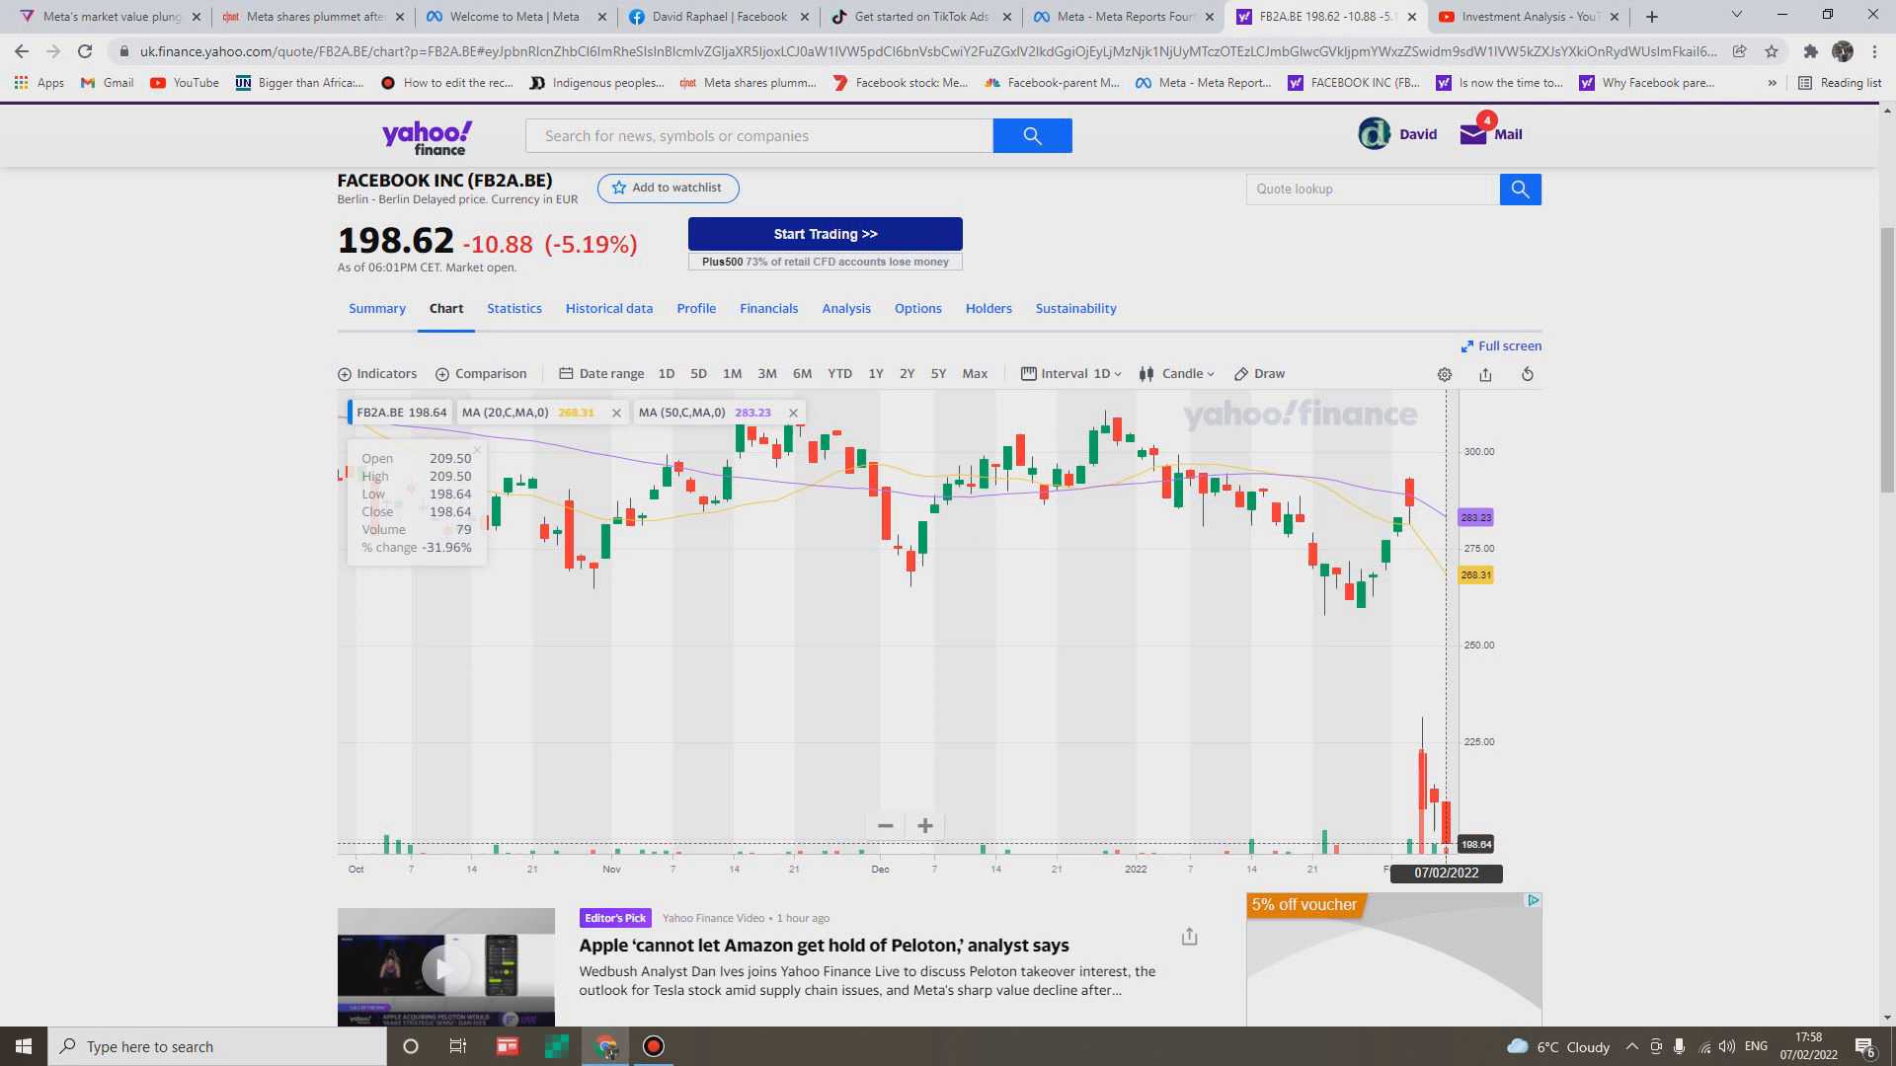
Narrow the FB2A.BE chart to roughly the last month, January to early February.
left_click(925, 826)
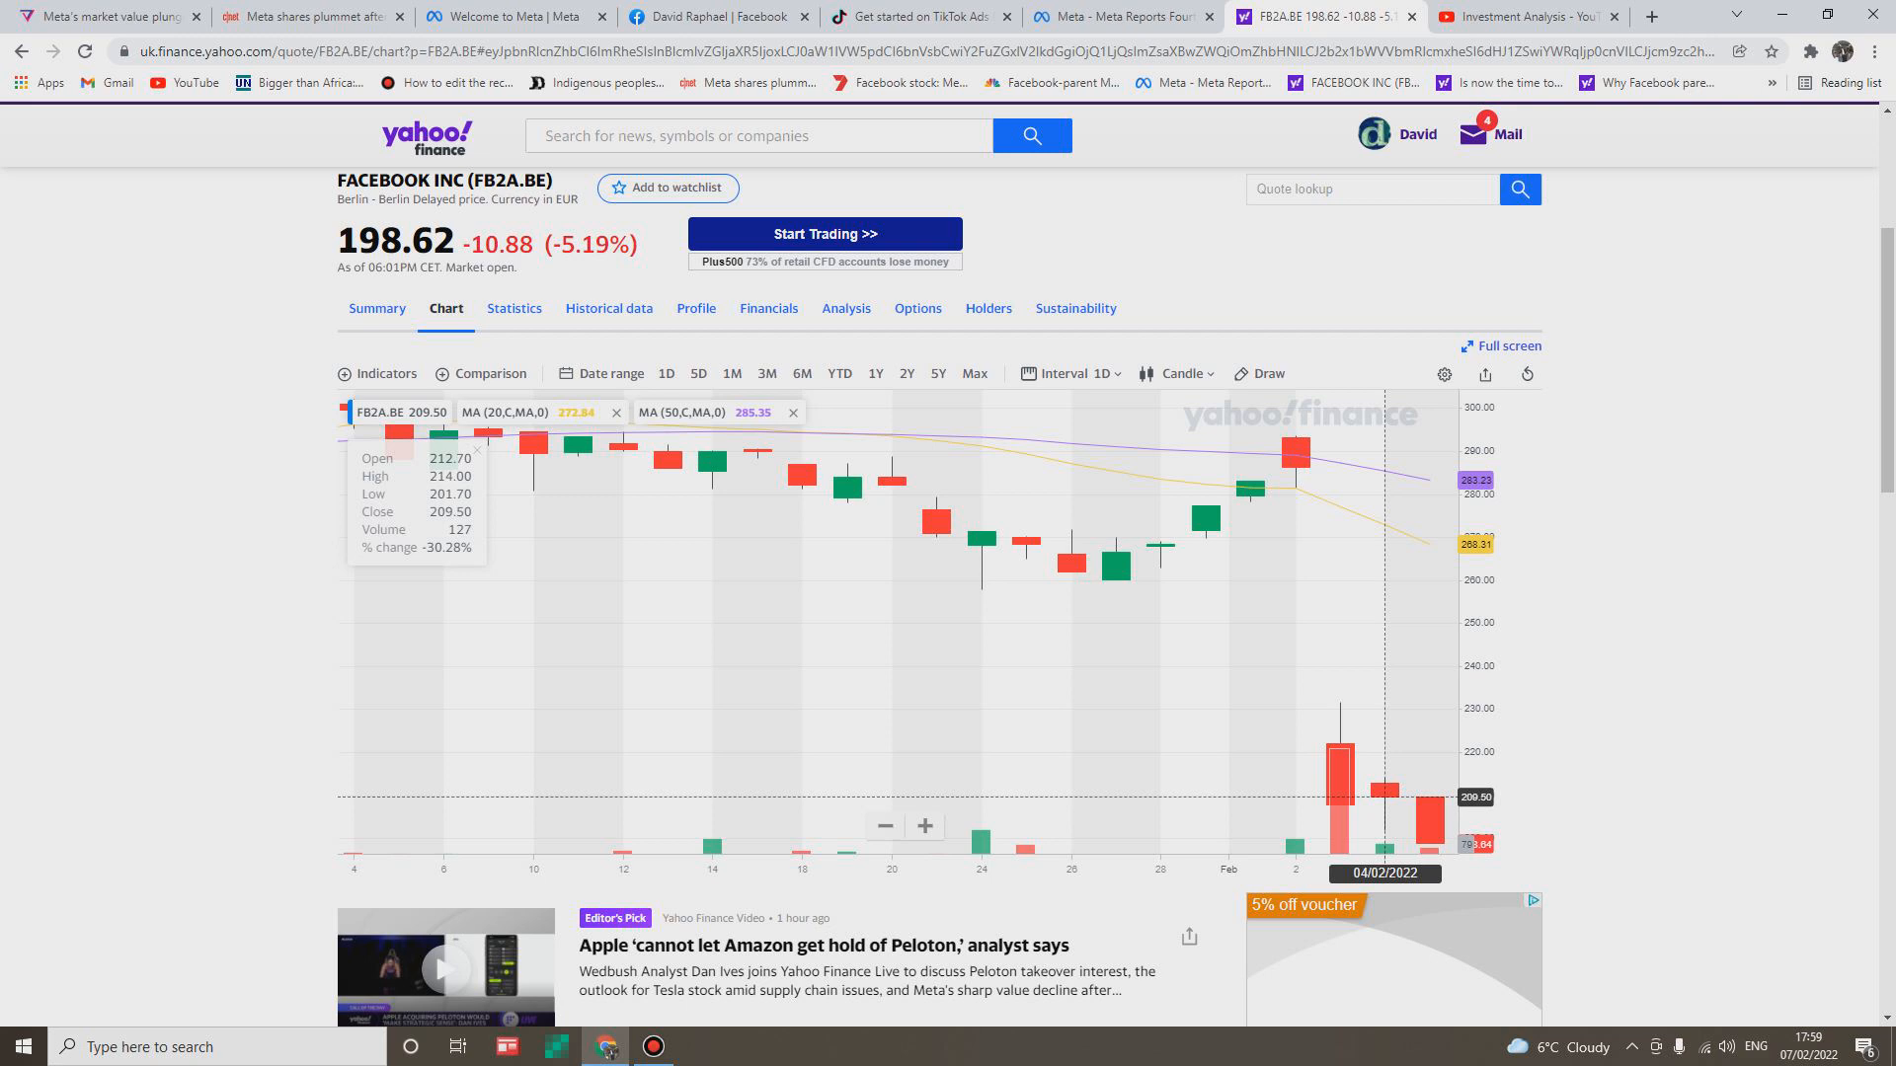
Return to the Investment Analysis YouTube channel's uploads page after examining the February plunge.
left_click(1527, 16)
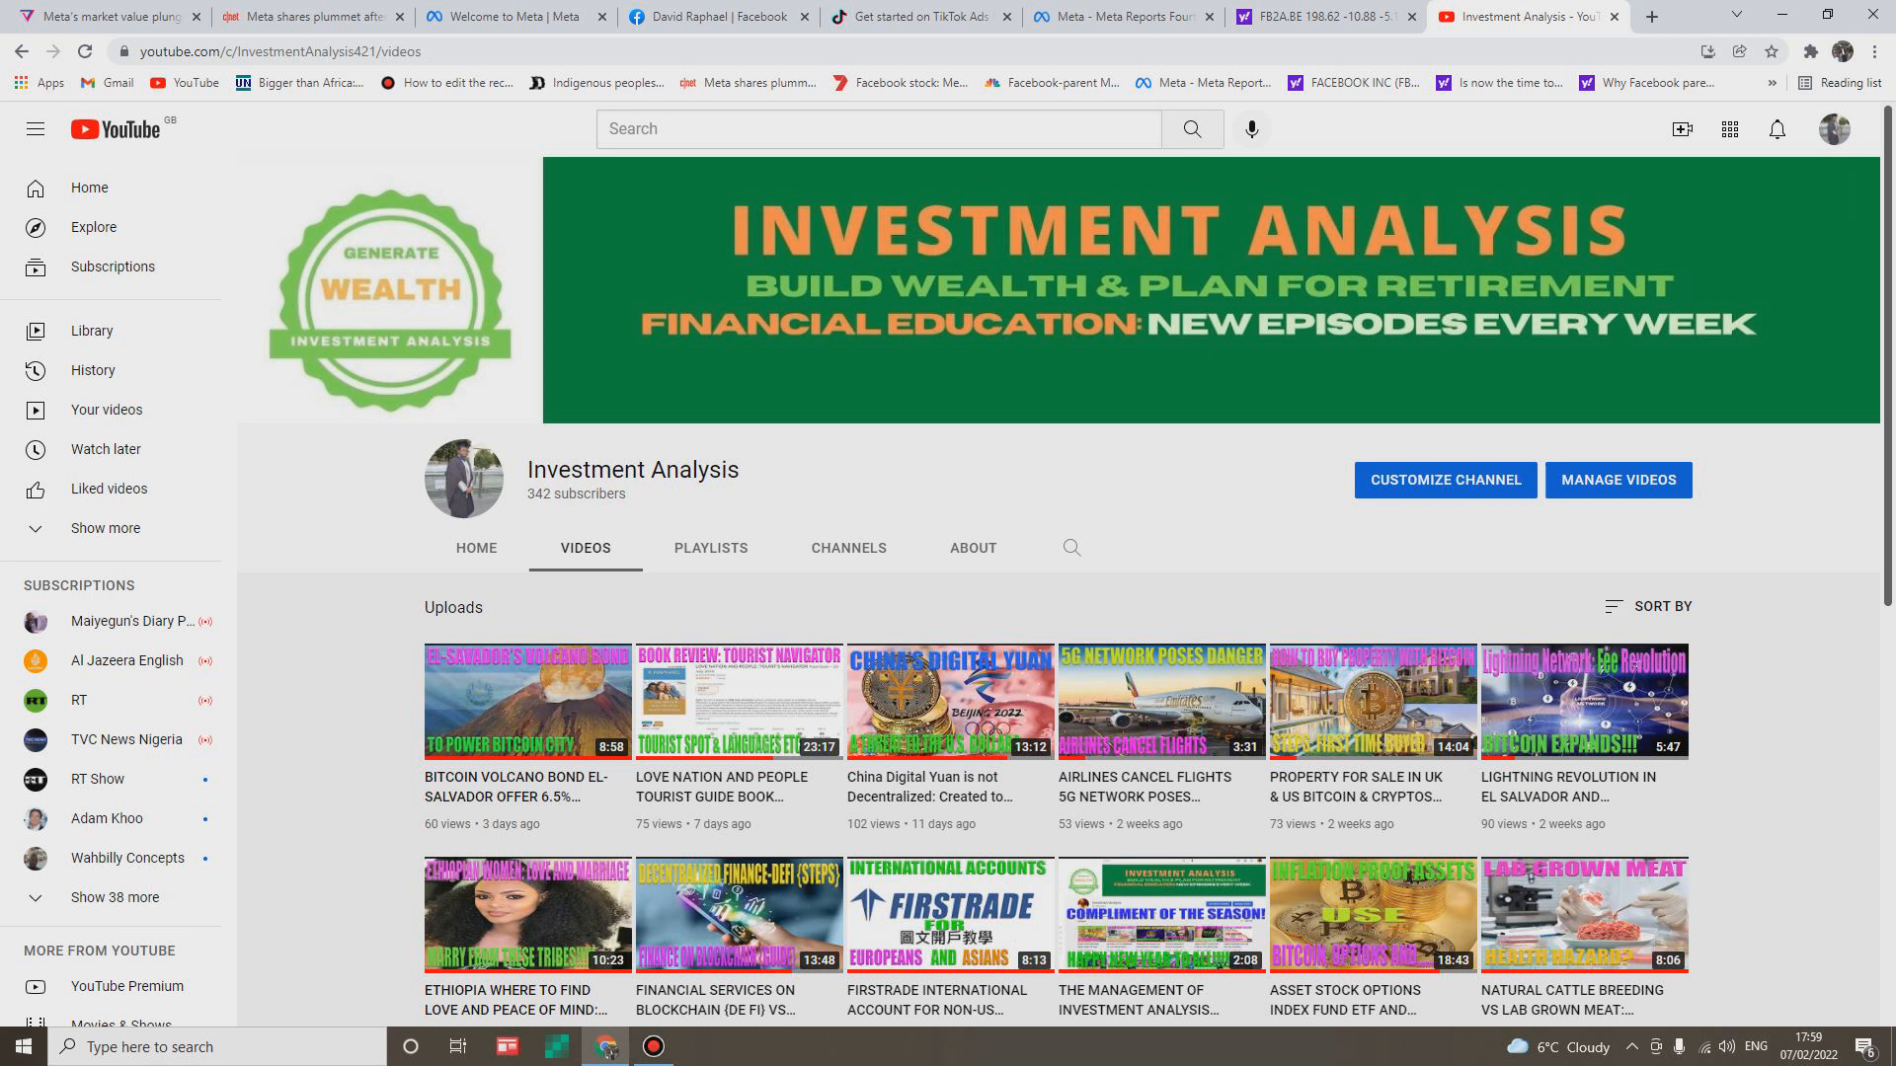